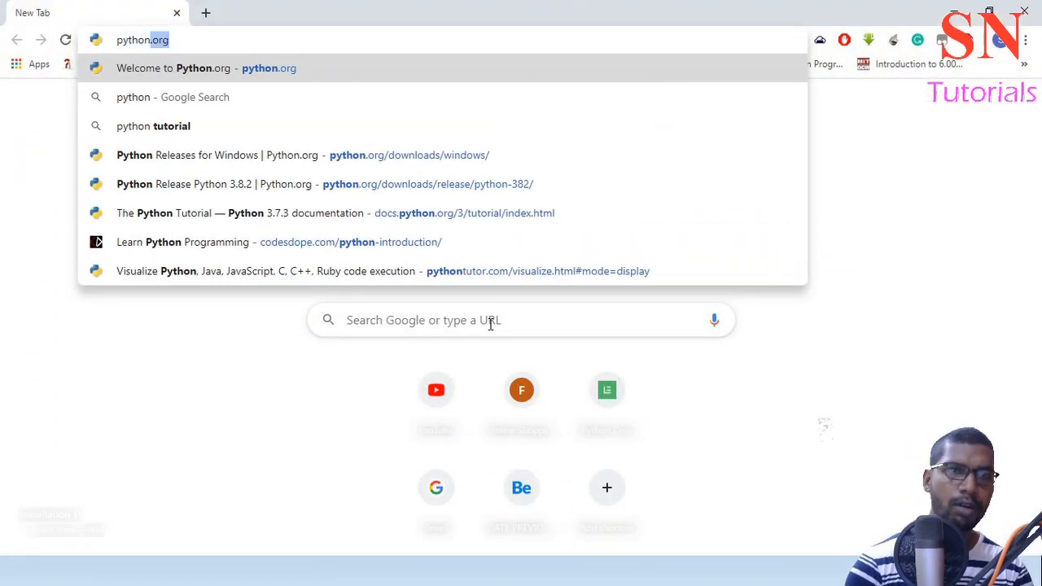
{"action": "mouse_move", "coordinate": [551, 84]}
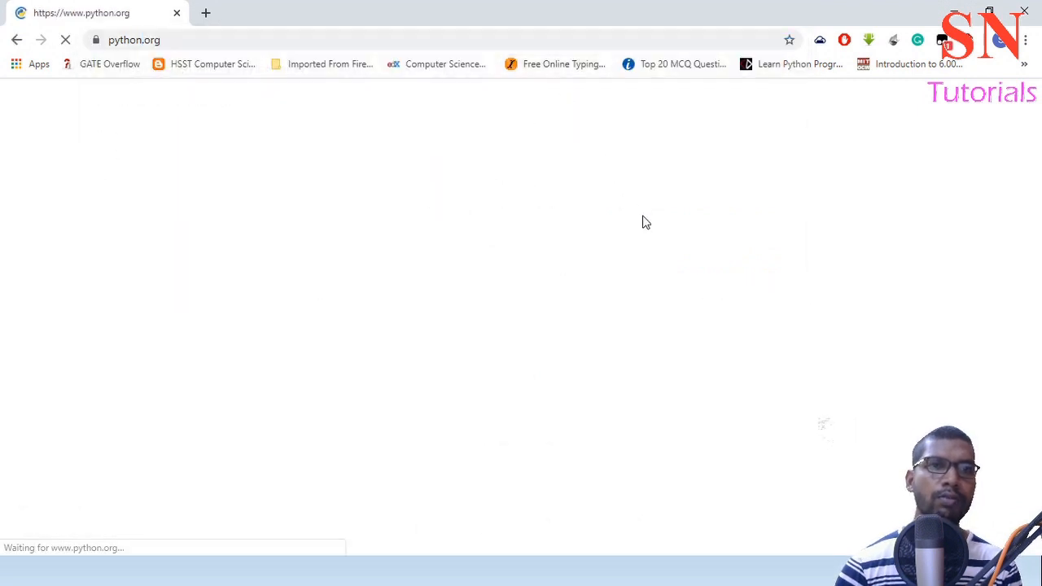
{"action": "mouse_move", "coordinate": [642, 222]}
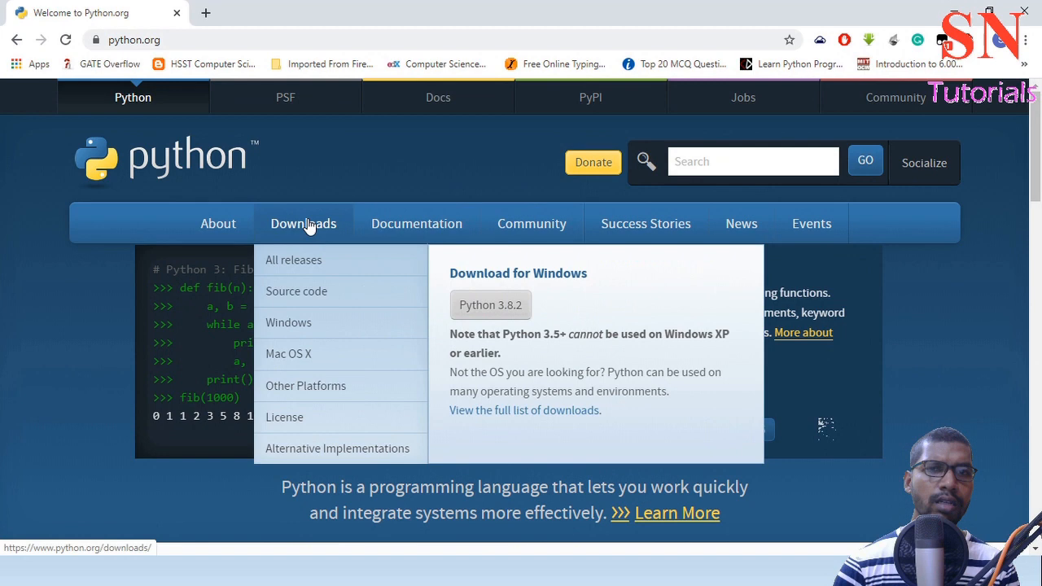
{"action": "mouse_move", "coordinate": [288, 322]}
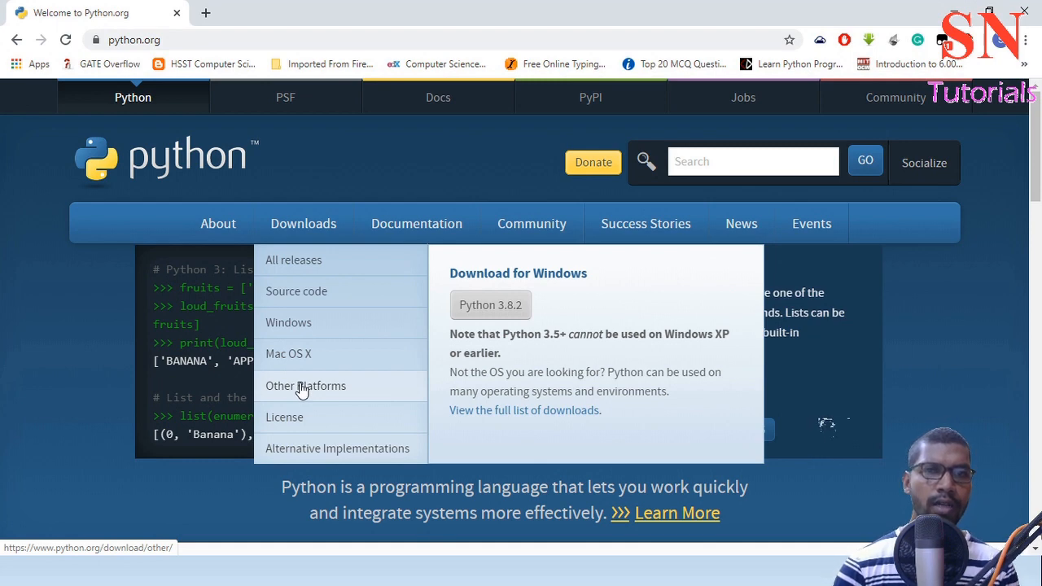
- Reach the Python Releases for Windows page from python.org's Downloads menu
{"action": "left_click", "coordinate": [288, 322]}
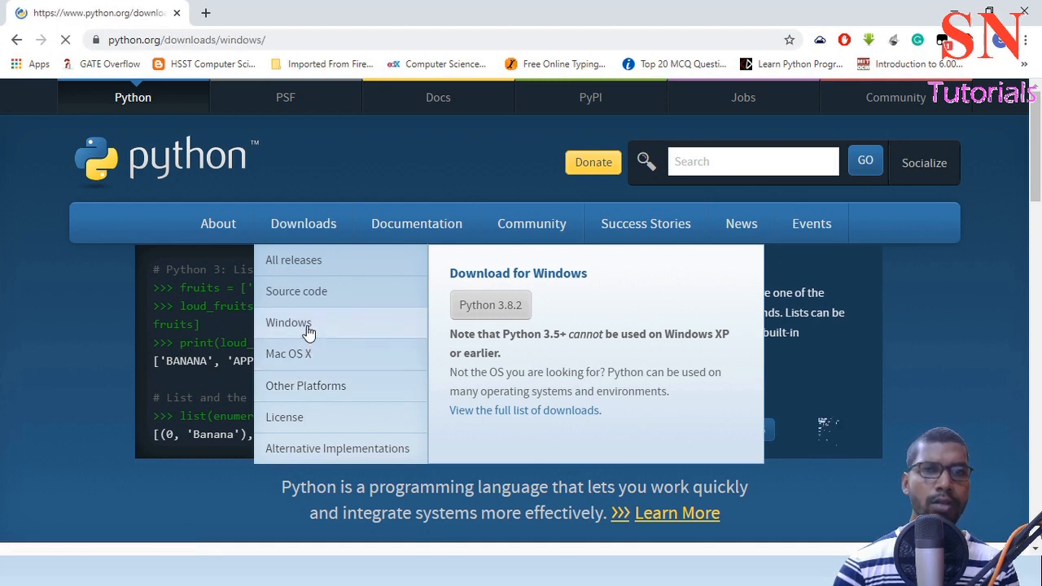
{"action": "left_click", "coordinate": [289, 322]}
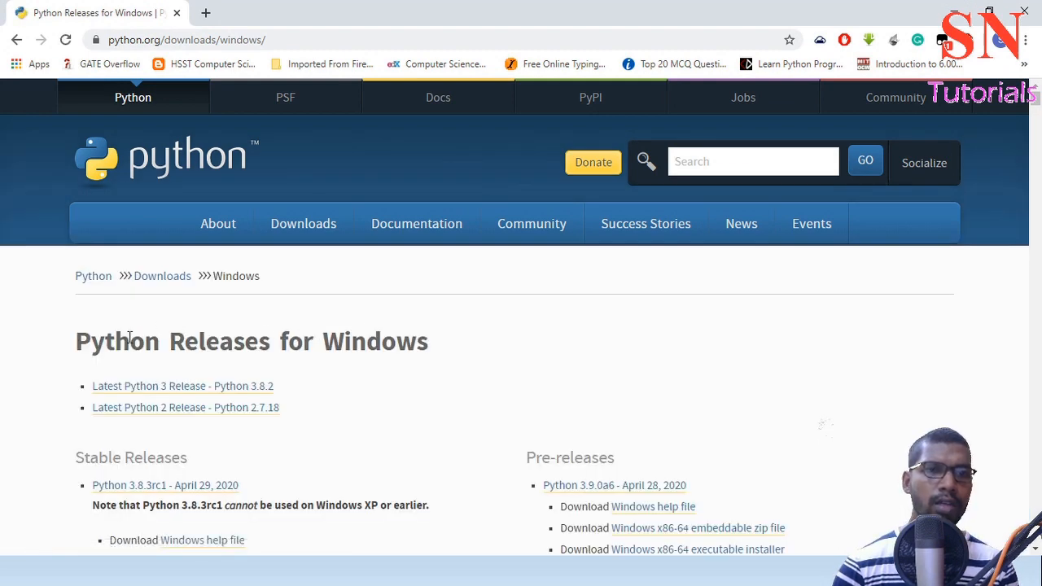
{"action": "mouse_move", "coordinate": [387, 341]}
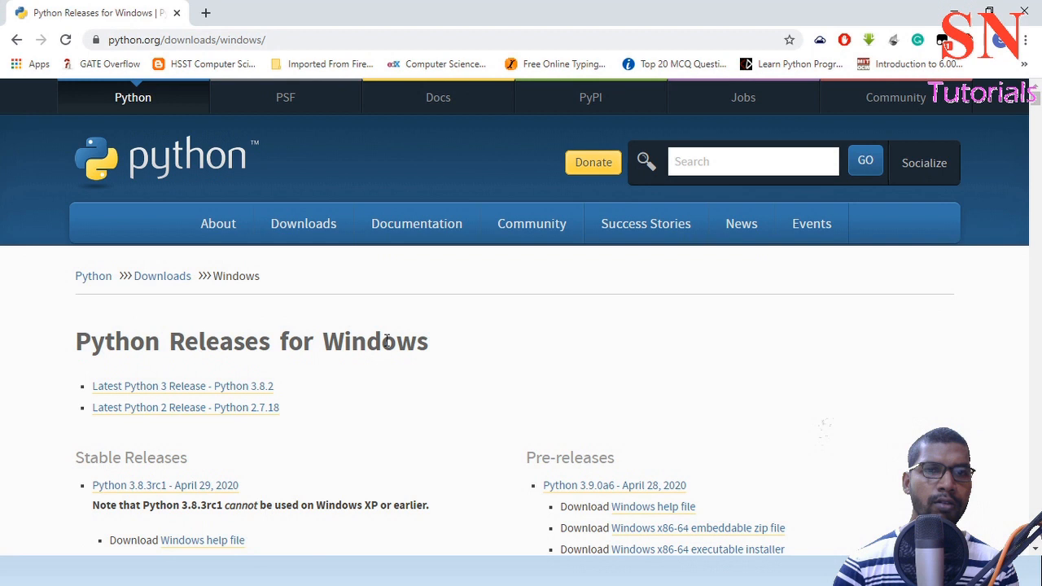
{"action": "mouse_move", "coordinate": [118, 399]}
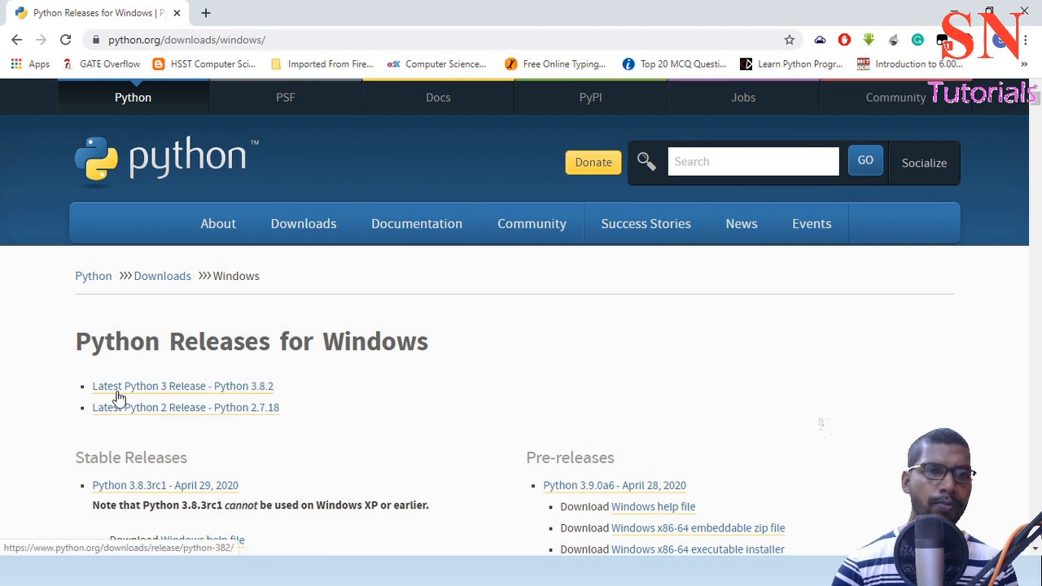
{"action": "mouse_move", "coordinate": [248, 401]}
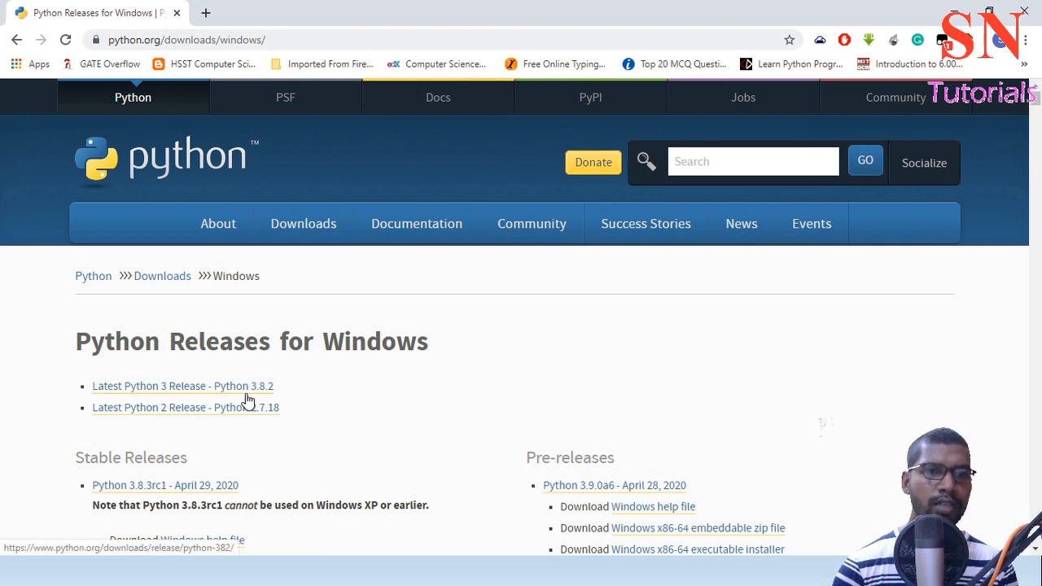
{"action": "mouse_move", "coordinate": [252, 403]}
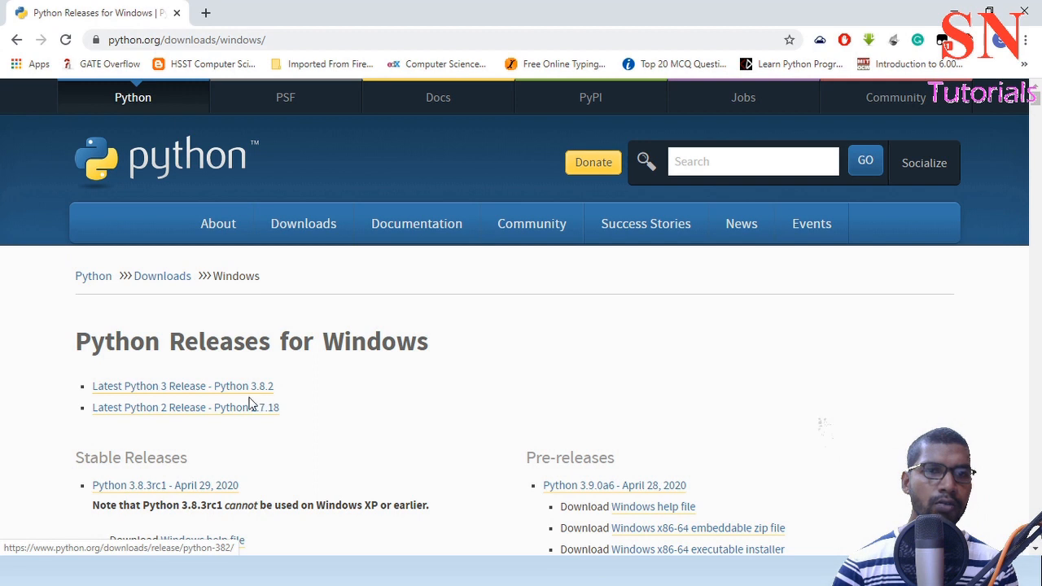
{"action": "mouse_move", "coordinate": [177, 416]}
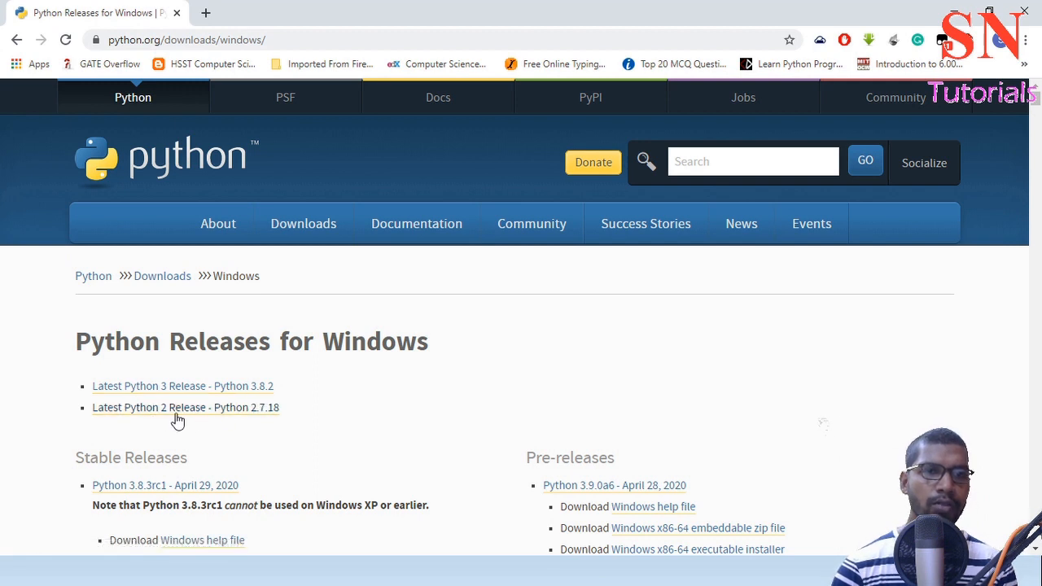
{"action": "mouse_move", "coordinate": [241, 420]}
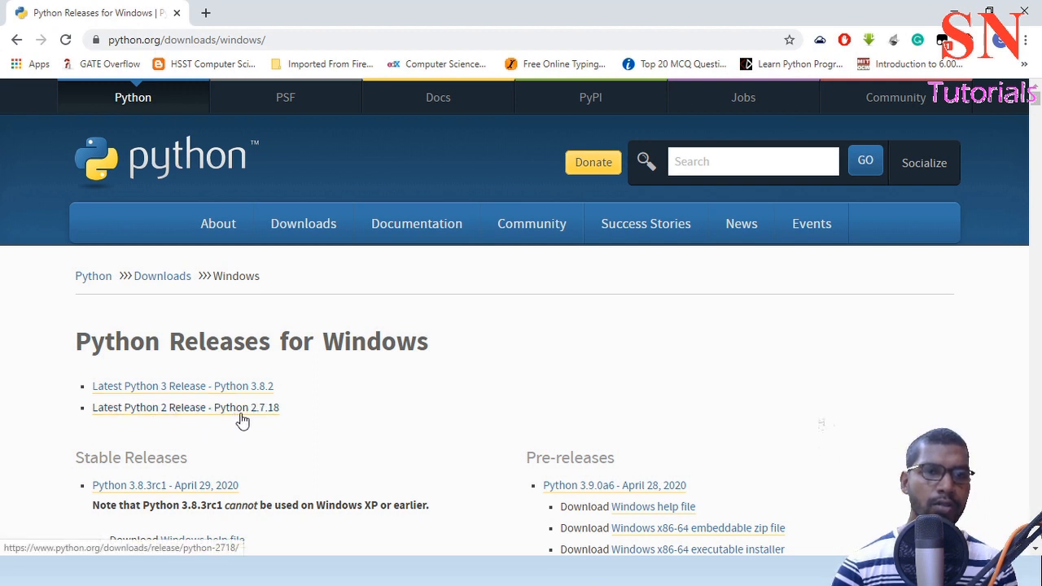
{"action": "mouse_move", "coordinate": [150, 420]}
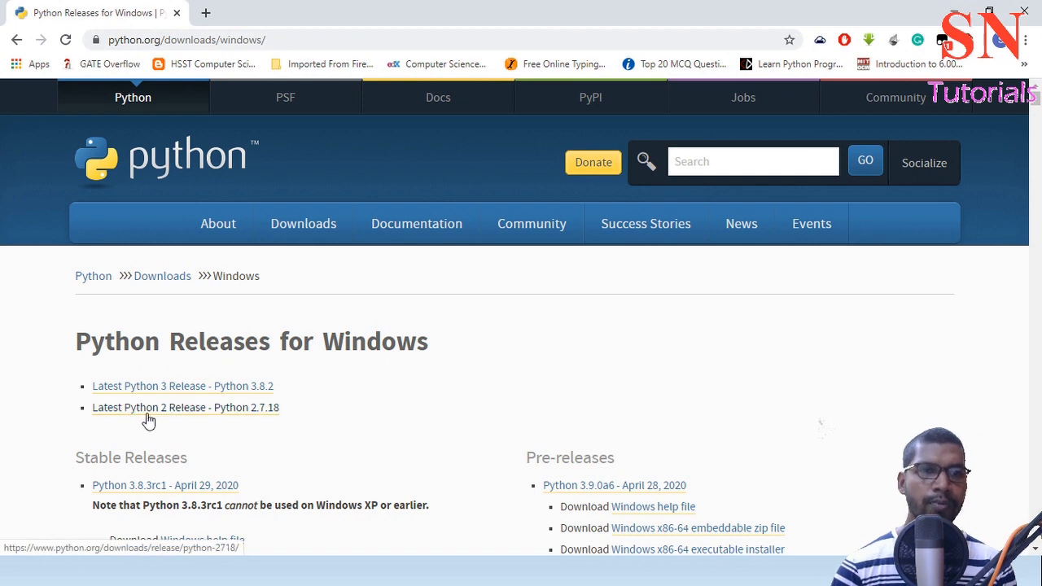
{"action": "mouse_move", "coordinate": [259, 415]}
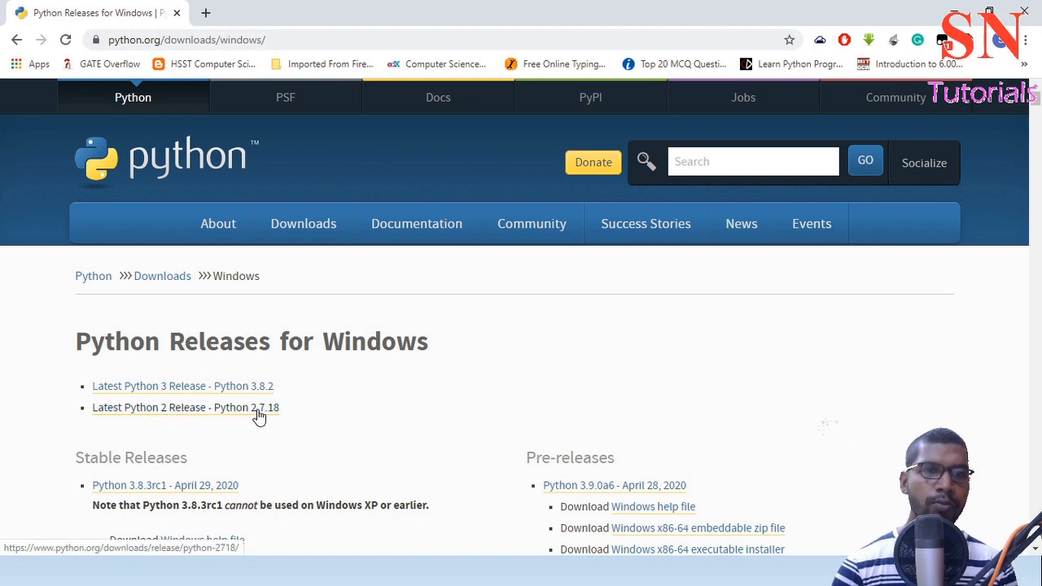
{"action": "mouse_move", "coordinate": [172, 396]}
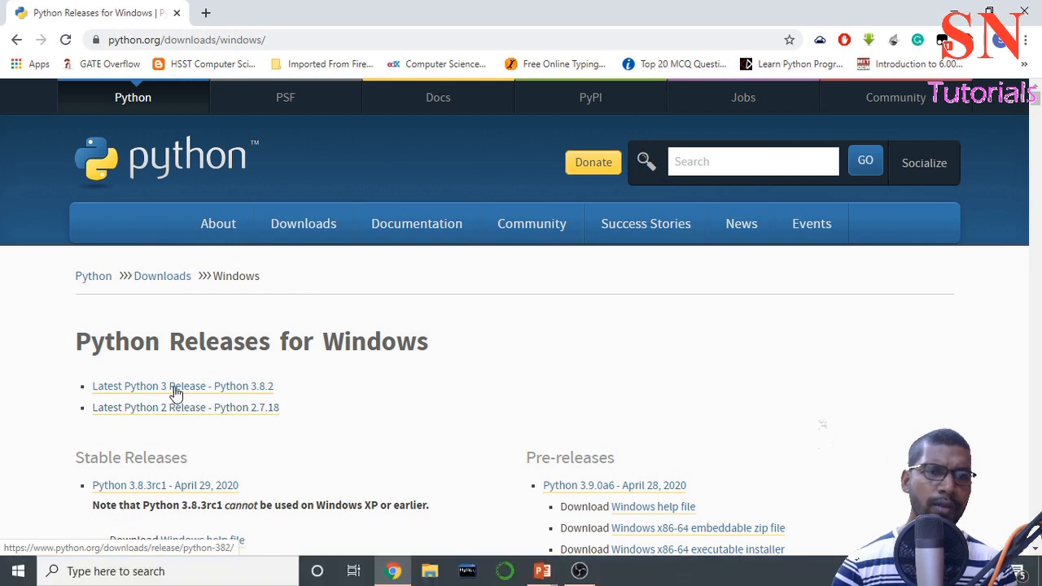
- From the Python 3.8.2 release page, start downloading the Windows x86-64 executable installer
{"action": "left_click", "coordinate": [182, 386]}
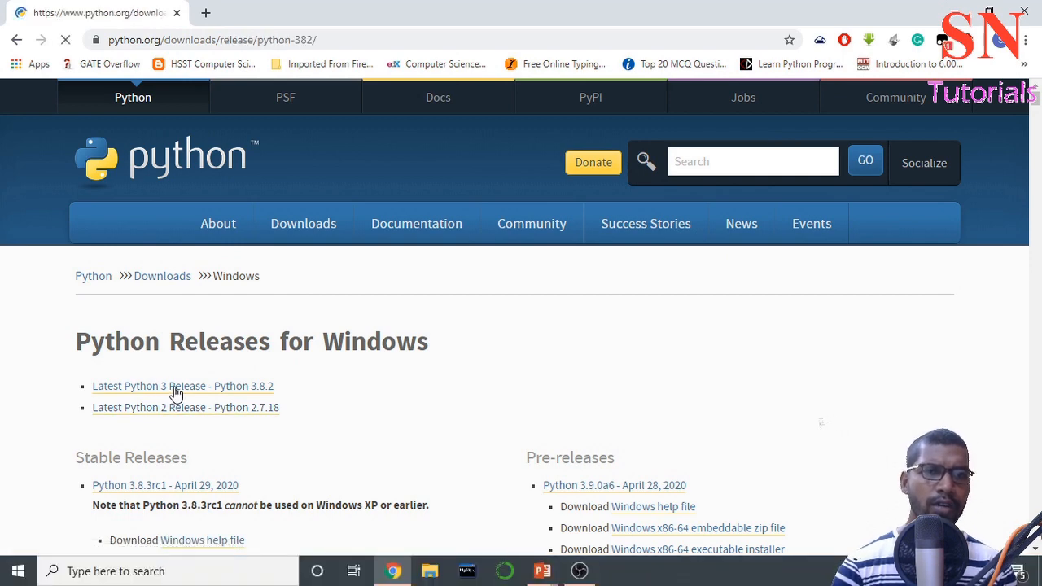
{"action": "left_click", "coordinate": [183, 386]}
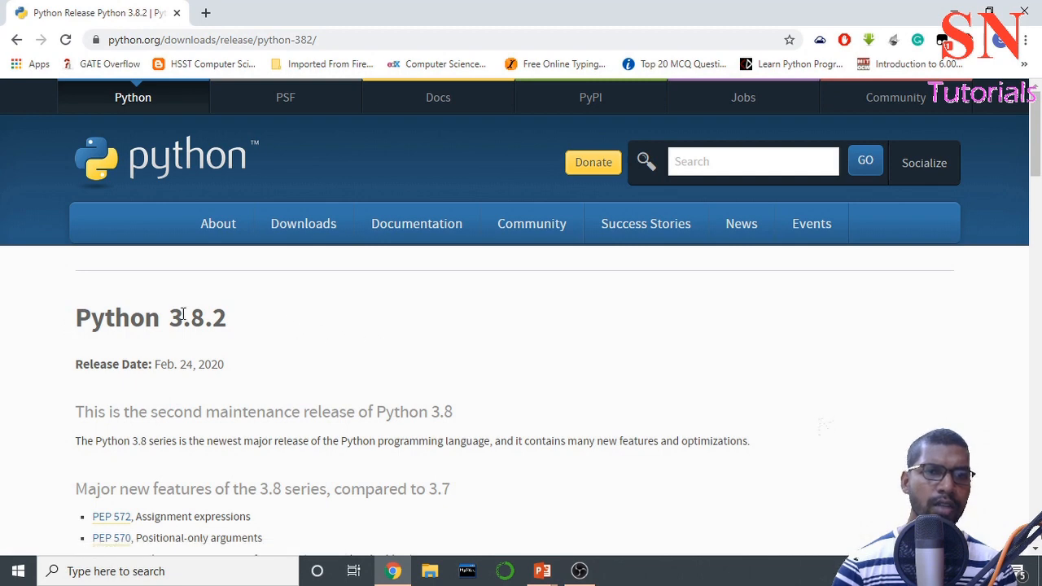
{"action": "mouse_move", "coordinate": [244, 326]}
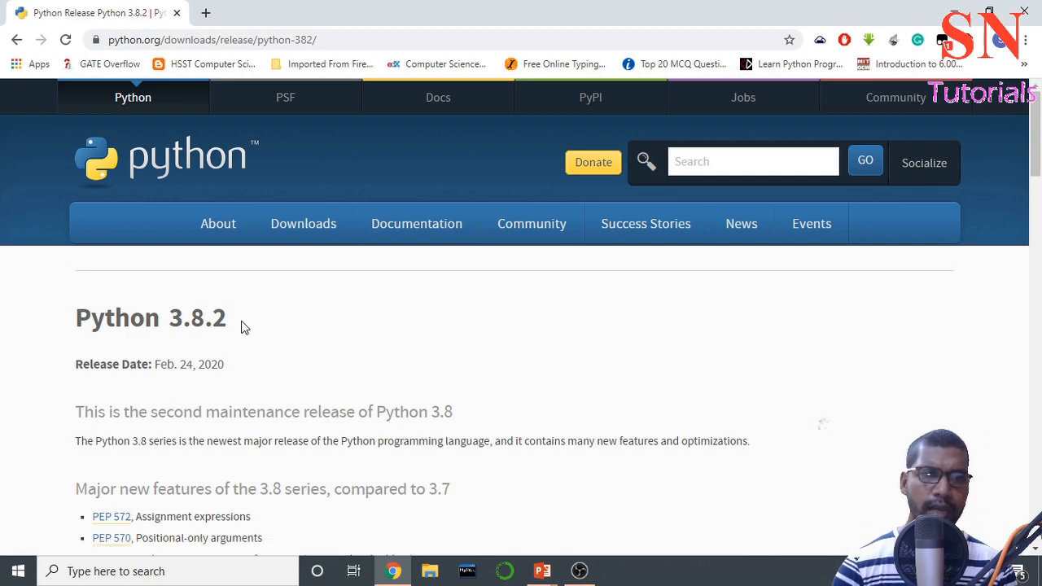
{"action": "scroll", "scroll_direction": "down", "scroll_amount": 3}
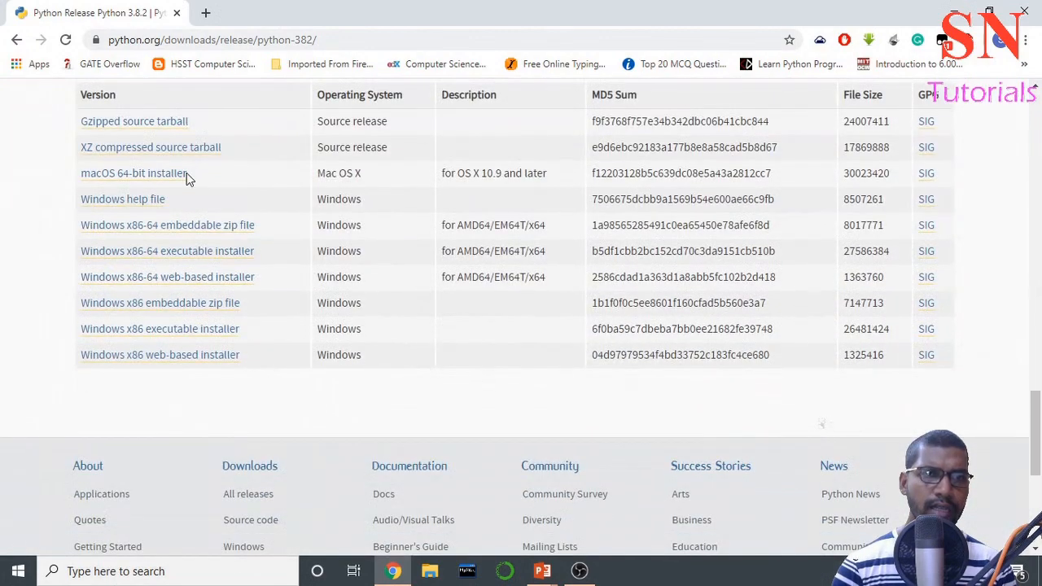
{"action": "mouse_move", "coordinate": [166, 277]}
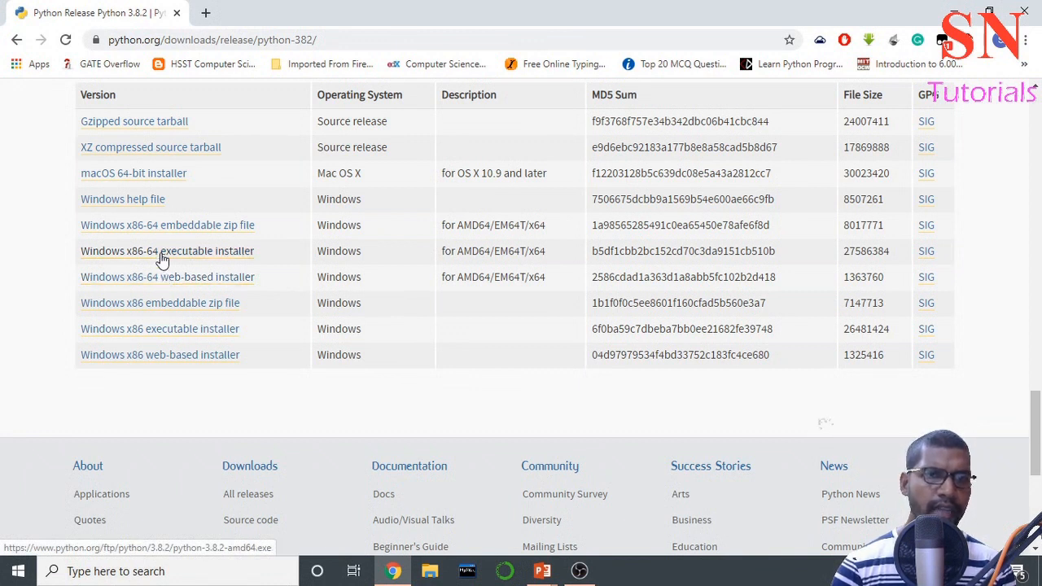
{"action": "mouse_move", "coordinate": [234, 259]}
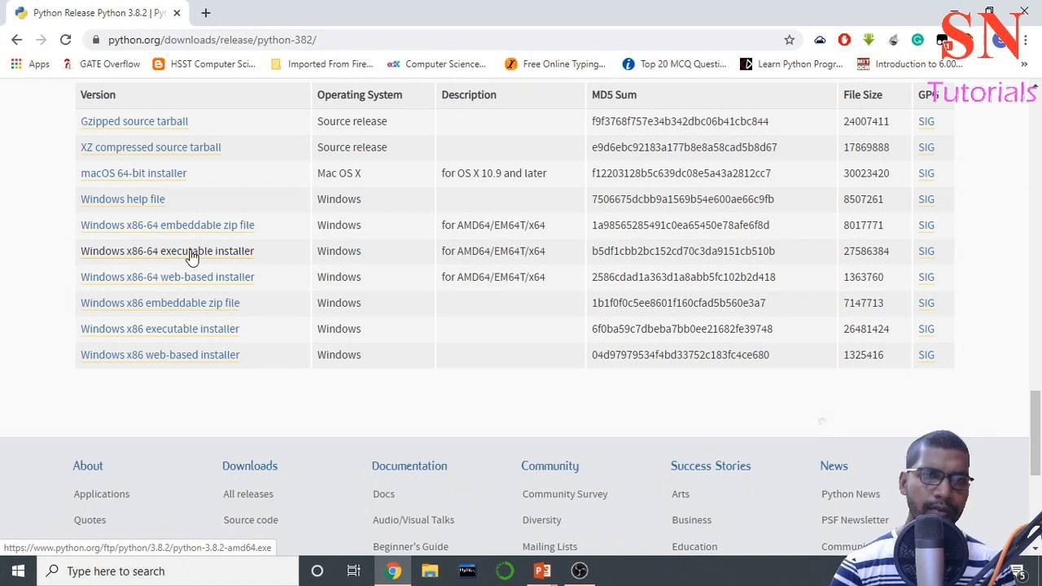
{"action": "left_click", "coordinate": [166, 251]}
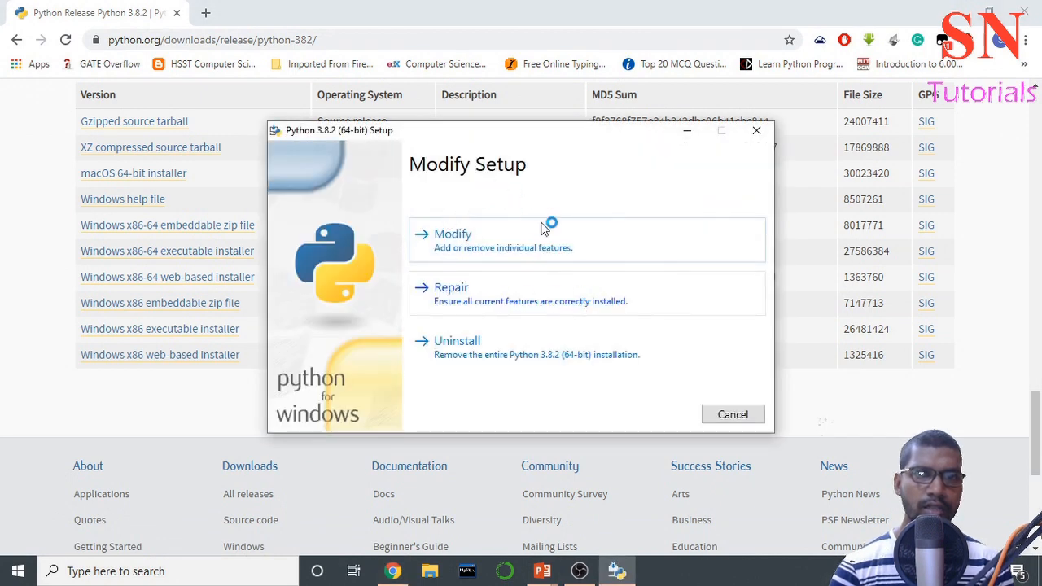
{"action": "mouse_move", "coordinate": [509, 312]}
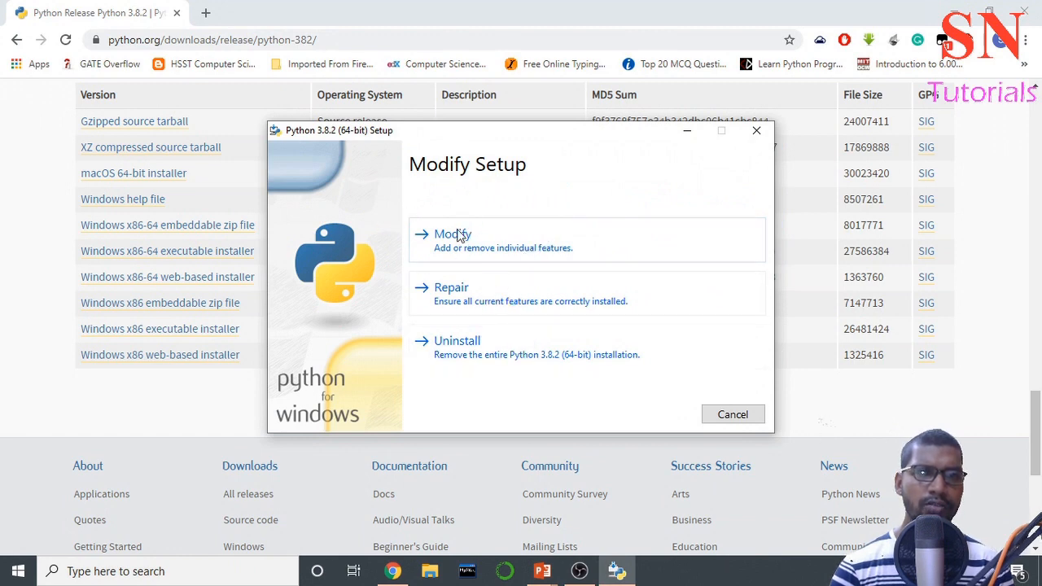
{"action": "mouse_move", "coordinate": [479, 287]}
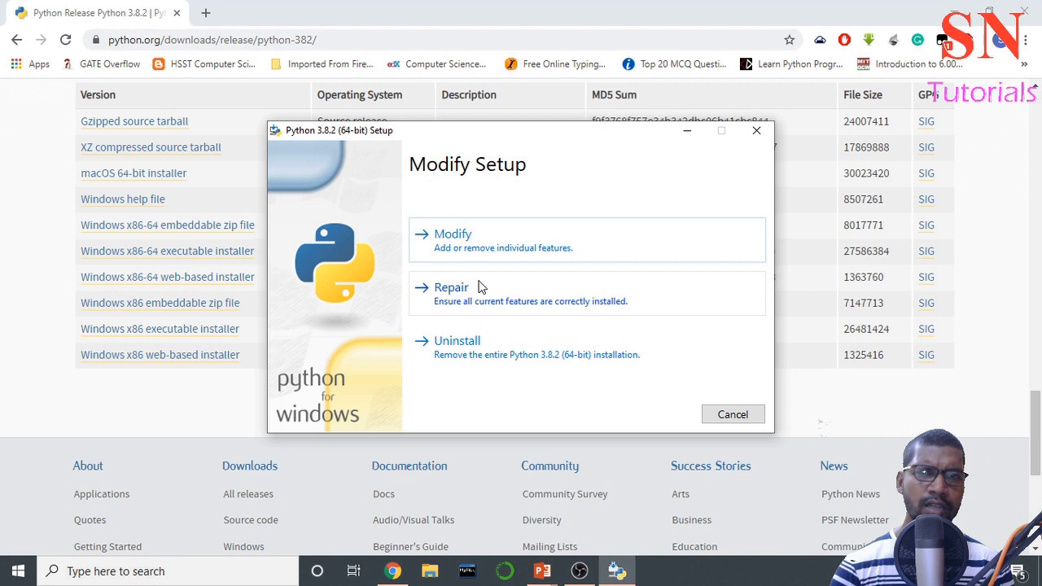
{"action": "mouse_move", "coordinate": [733, 415]}
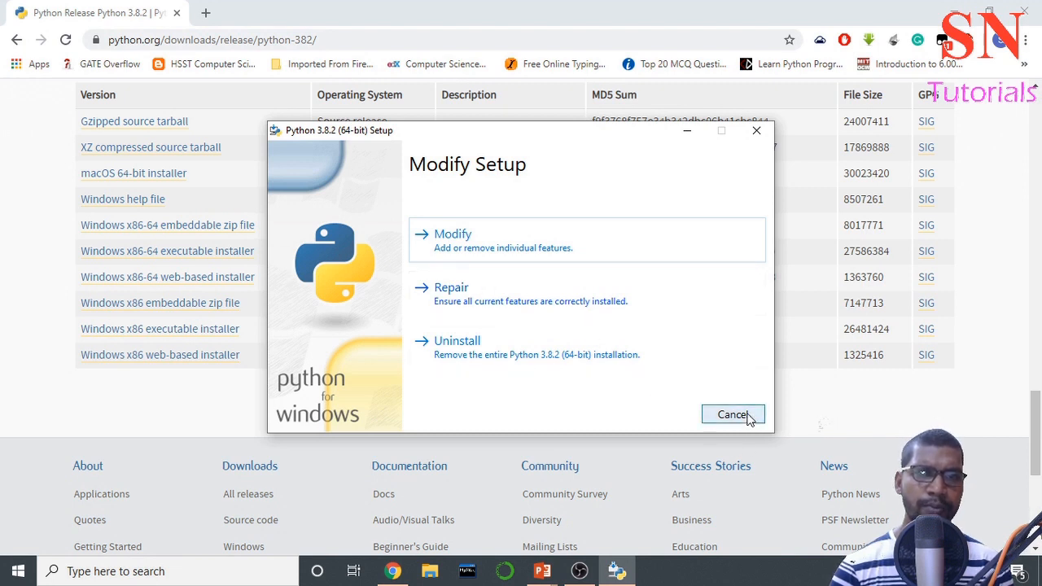
- Cancel the Python 3.8.2 Modify Setup window and switch back to the PowerPoint slides
{"action": "left_click", "coordinate": [733, 415]}
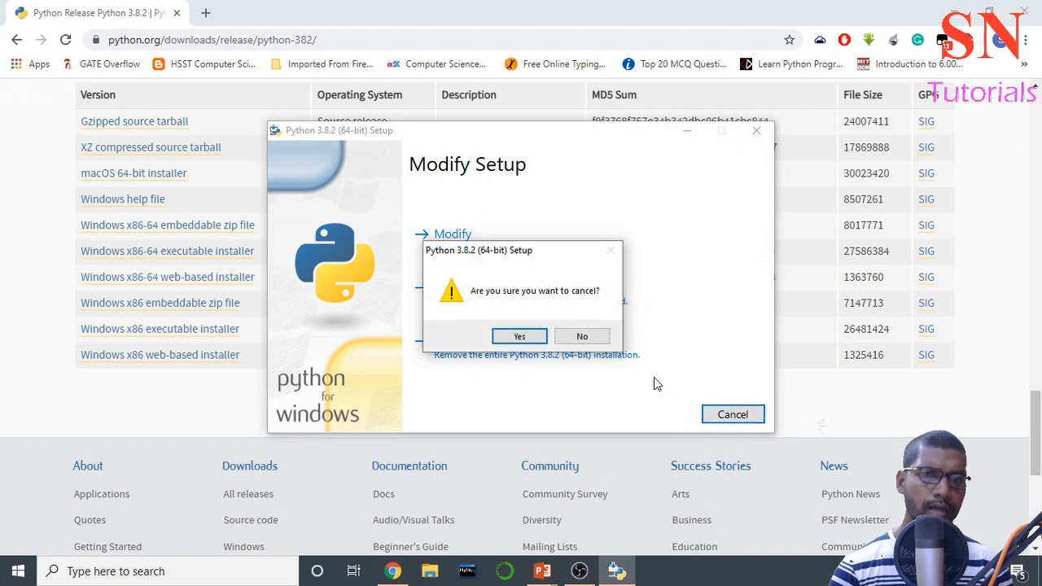
{"action": "left_click", "coordinate": [520, 336]}
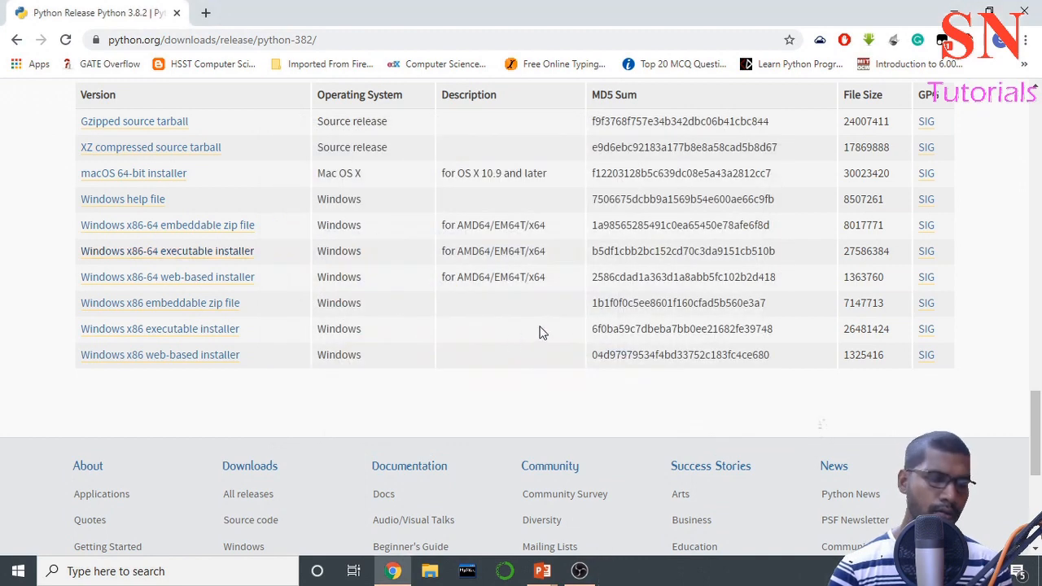
{"action": "key", "text": "alt+tab"}
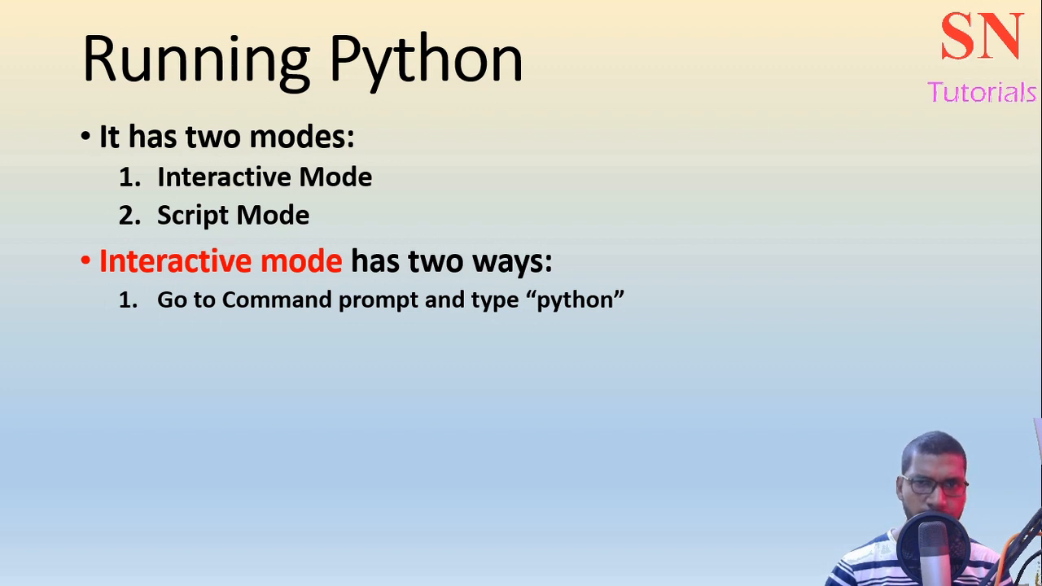
- Bring up Windows search to look for a program
{"action": "left_click", "coordinate": [16, 571]}
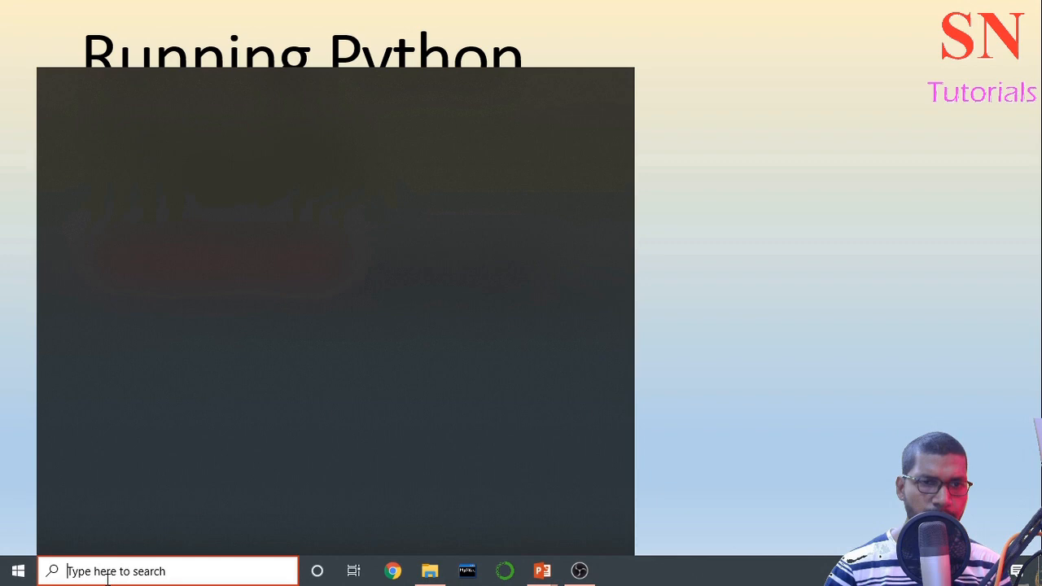
- Search the Start menu for "command" and launch a Command Prompt window
{"action": "left_click", "coordinate": [163, 570]}
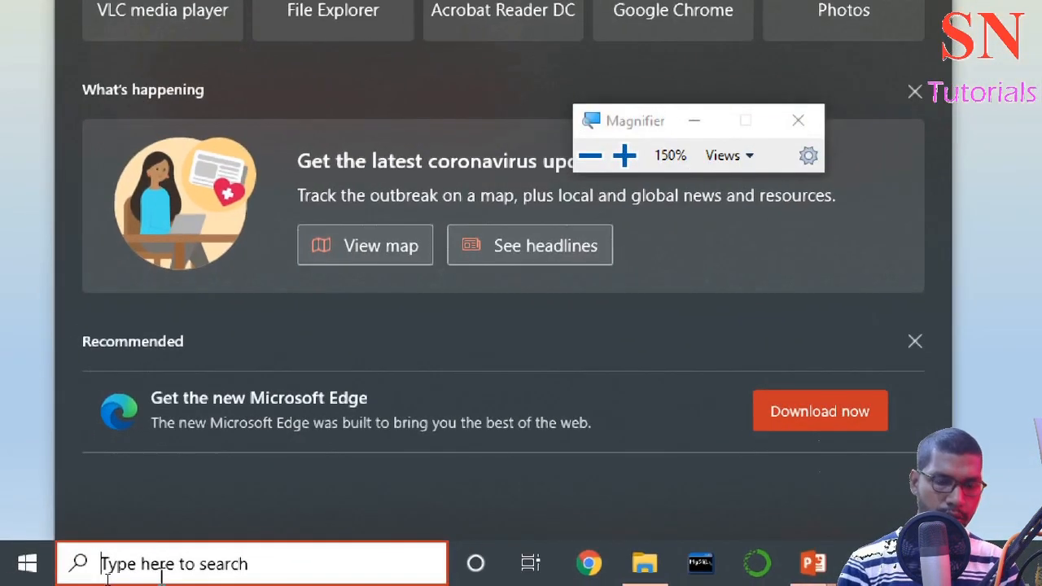
{"action": "type", "text": "c"}
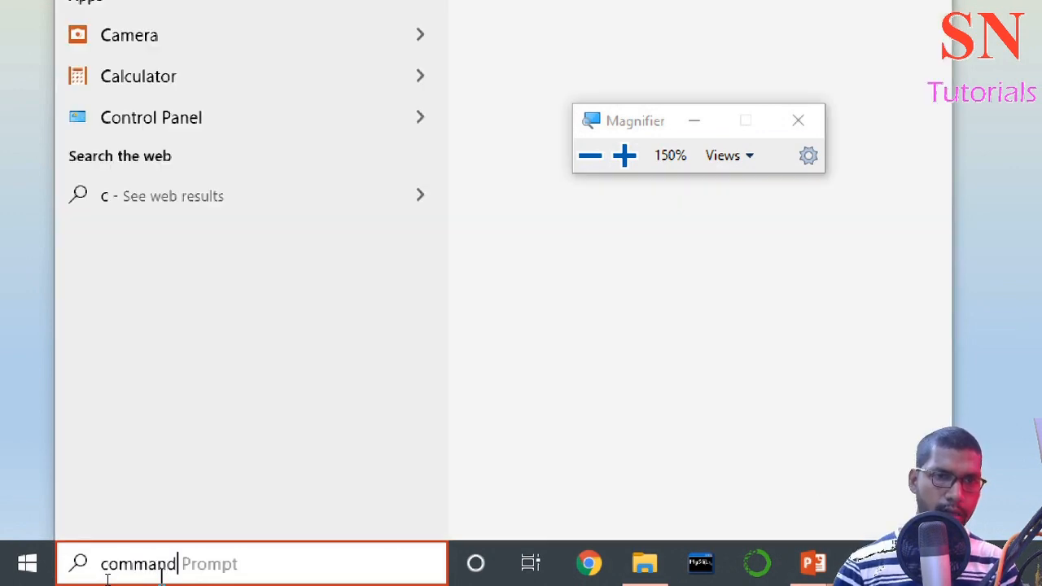
{"action": "type", "text": "ommand"}
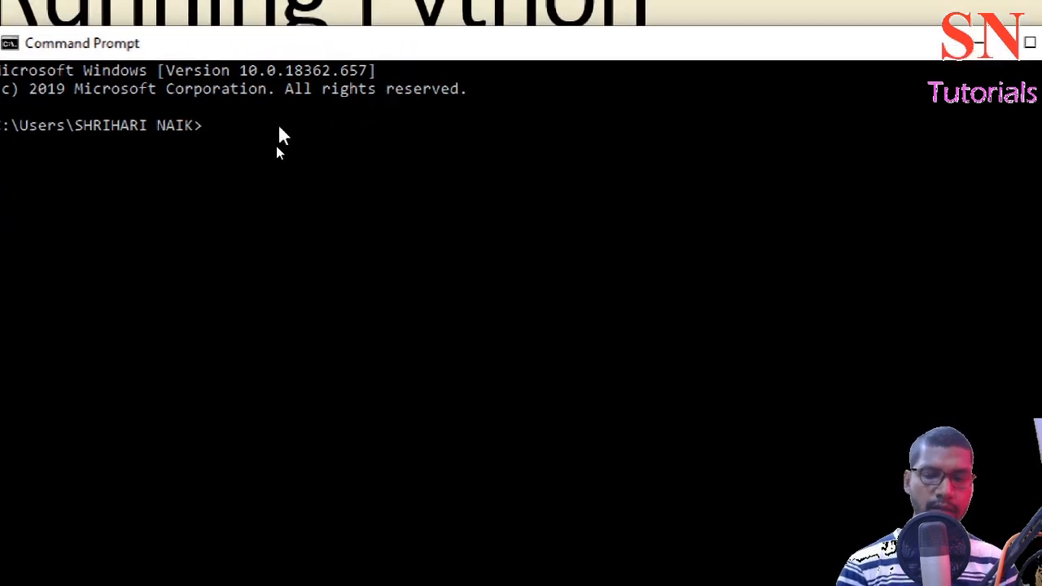
- Start the Python interpreter in Command Prompt with the python command
{"action": "type", "text": "pytho"}
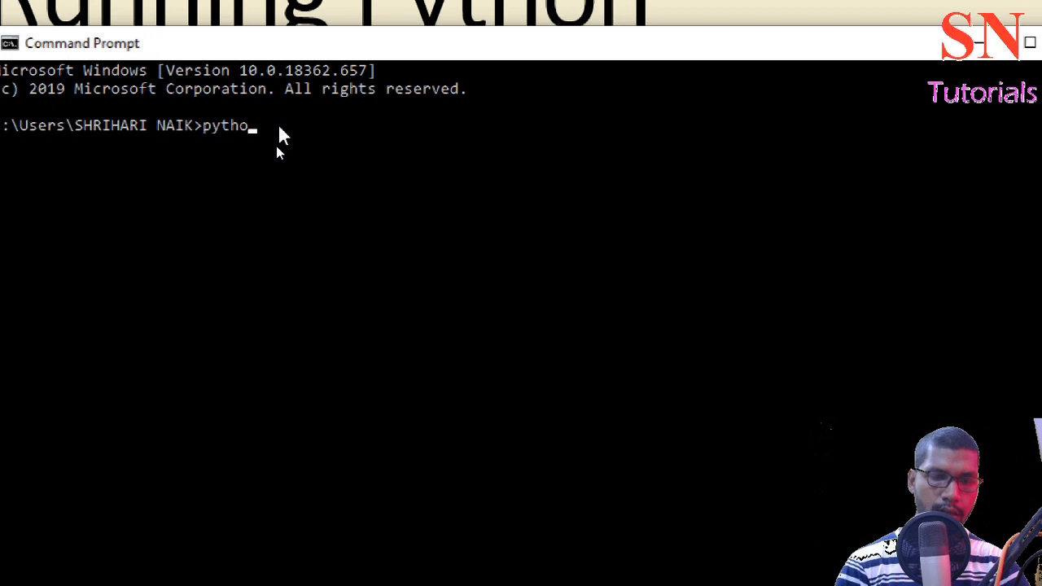
{"action": "type", "text": "n"}
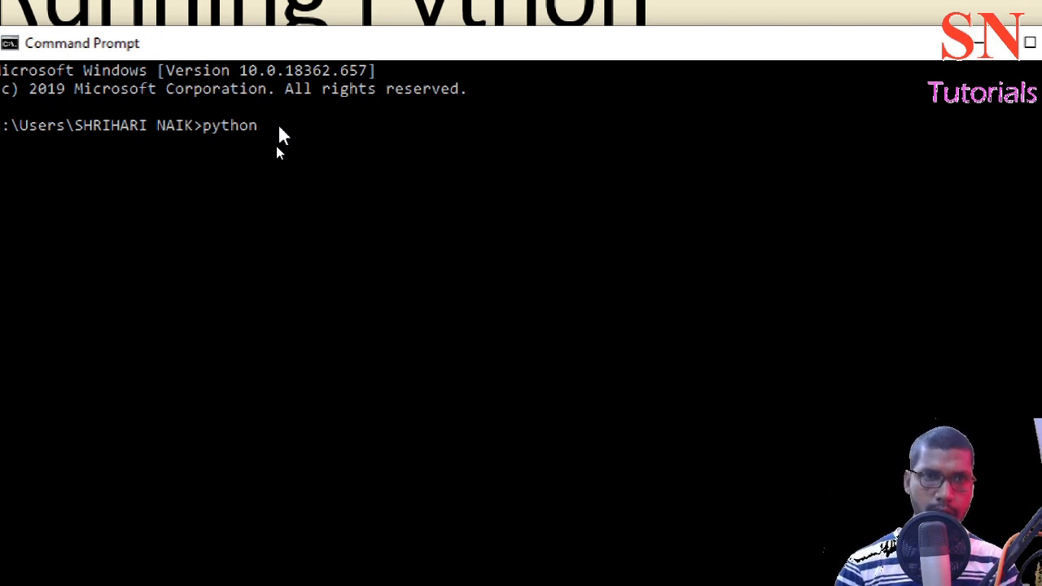
{"action": "key", "text": "enter"}
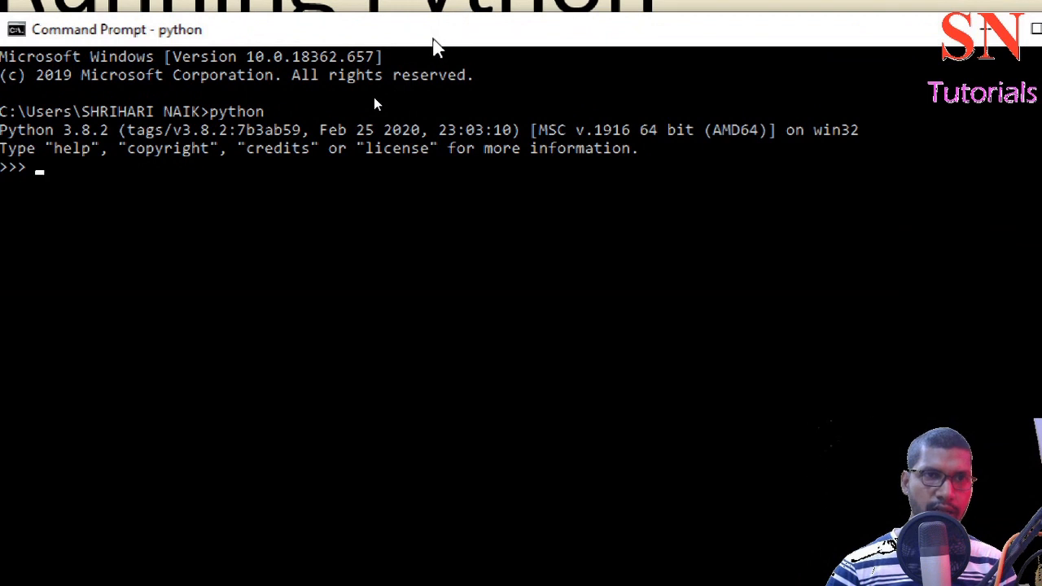
{"action": "mouse_move", "coordinate": [390, 78]}
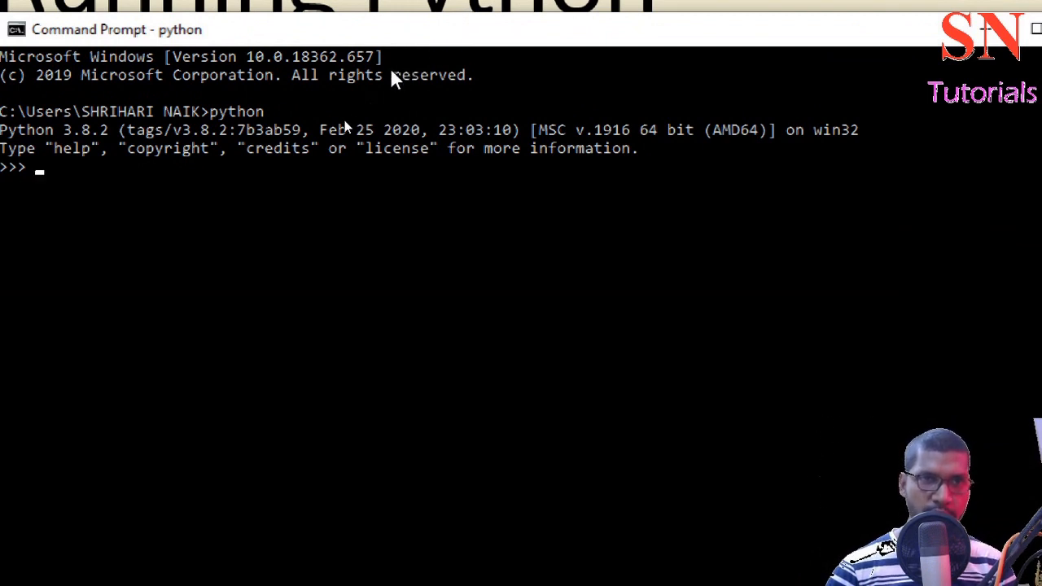
{"action": "mouse_move", "coordinate": [358, 166]}
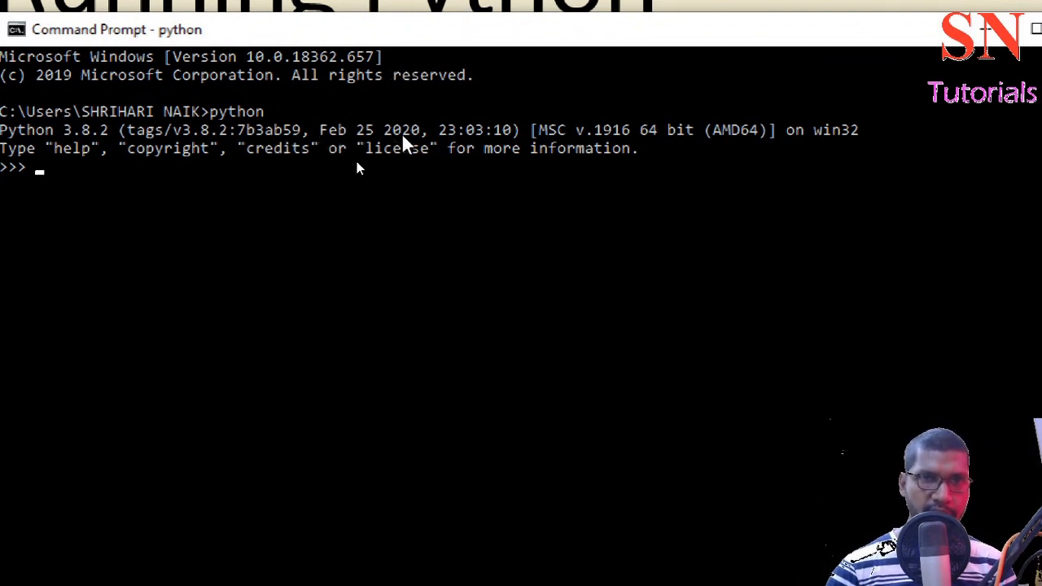
{"action": "mouse_move", "coordinate": [448, 166]}
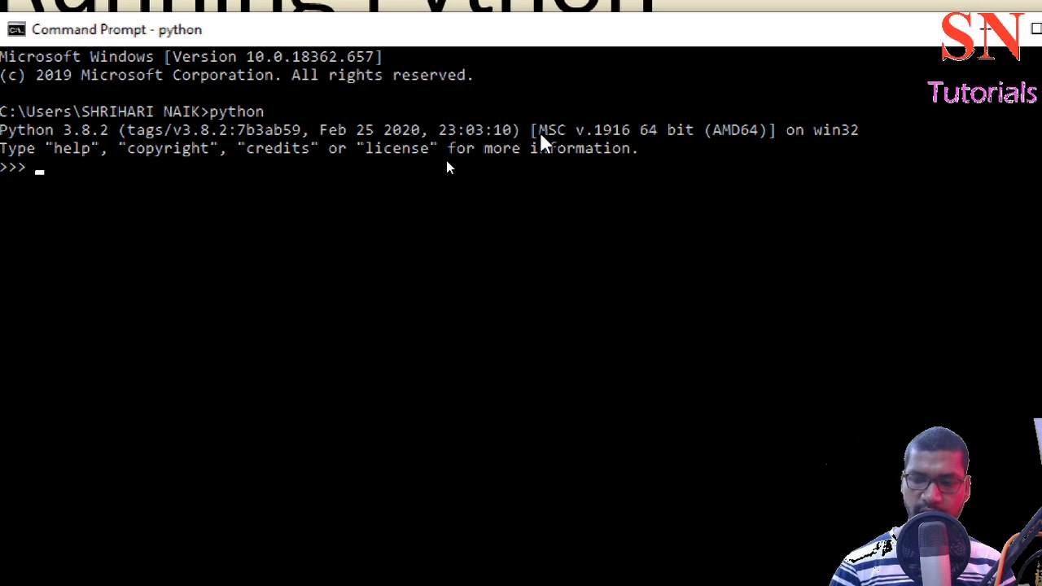
- Evaluate 5+6 and 4/2, then run print("hello") at the >>> prompt
{"action": "type", "text": "5+6"}
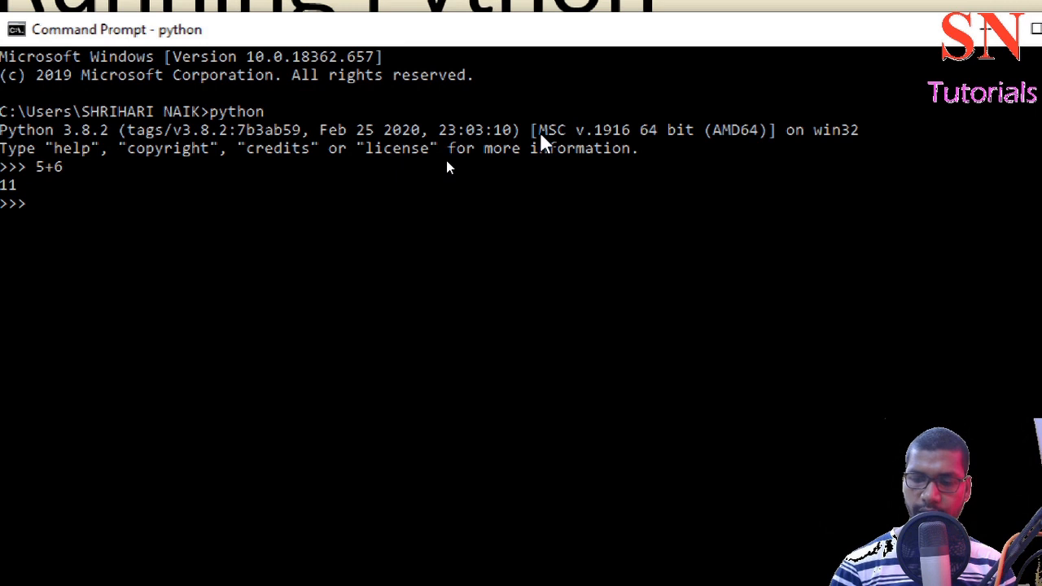
{"action": "type", "text": "4/"}
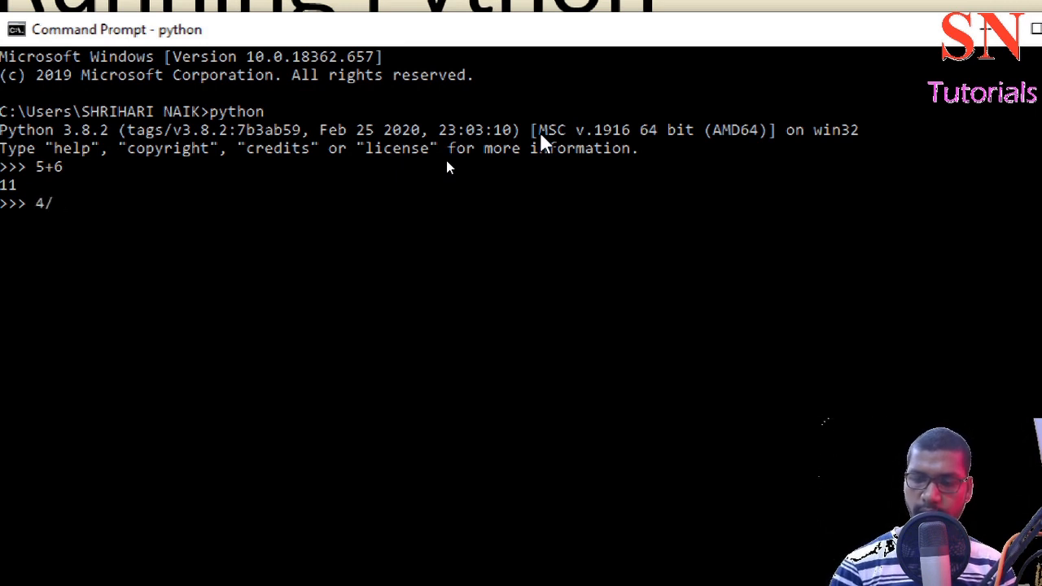
{"action": "type", "text": "2"}
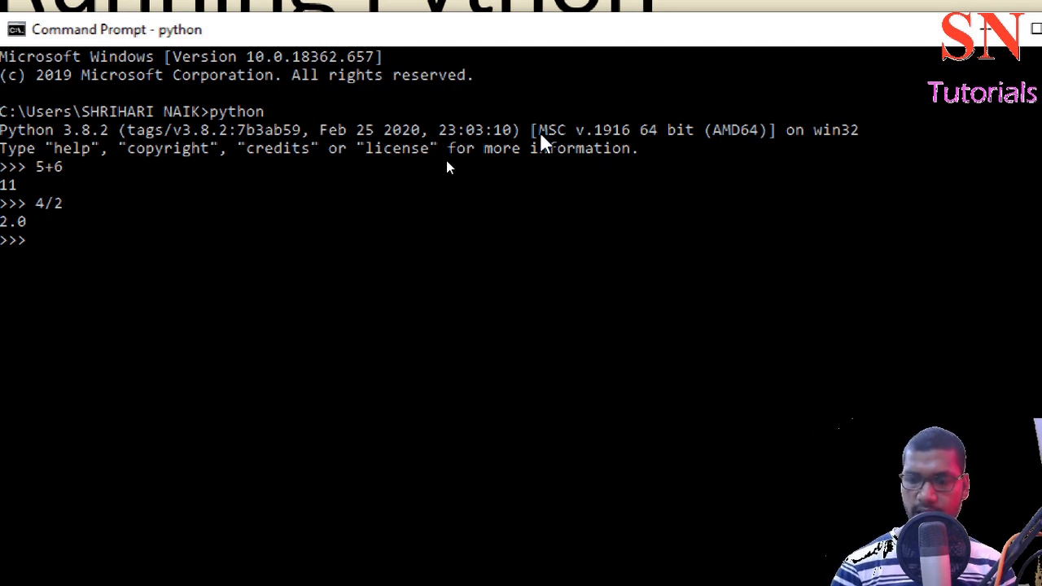
{"action": "type", "text": "pr"}
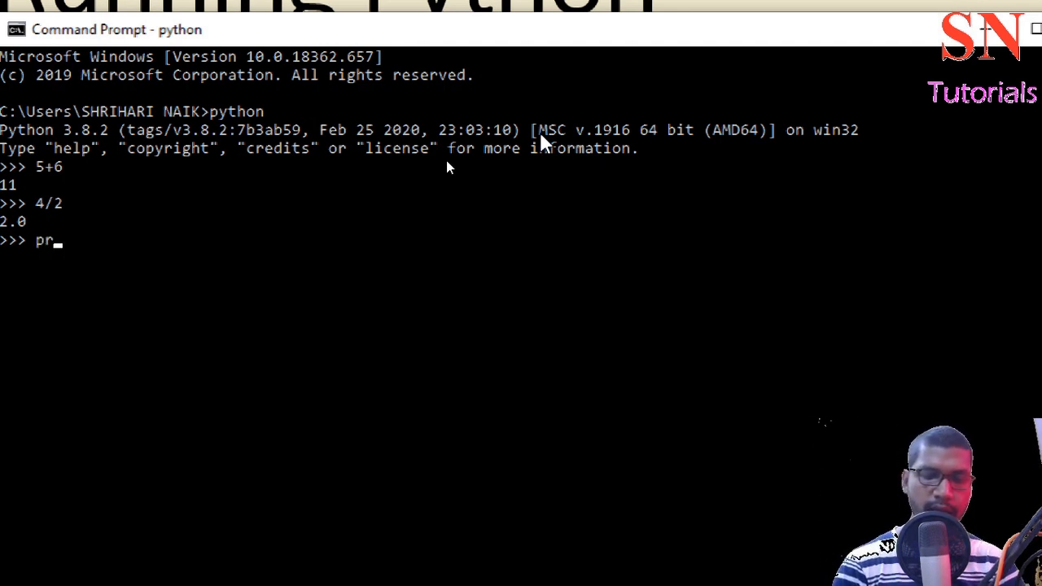
{"action": "type", "text": "int("}
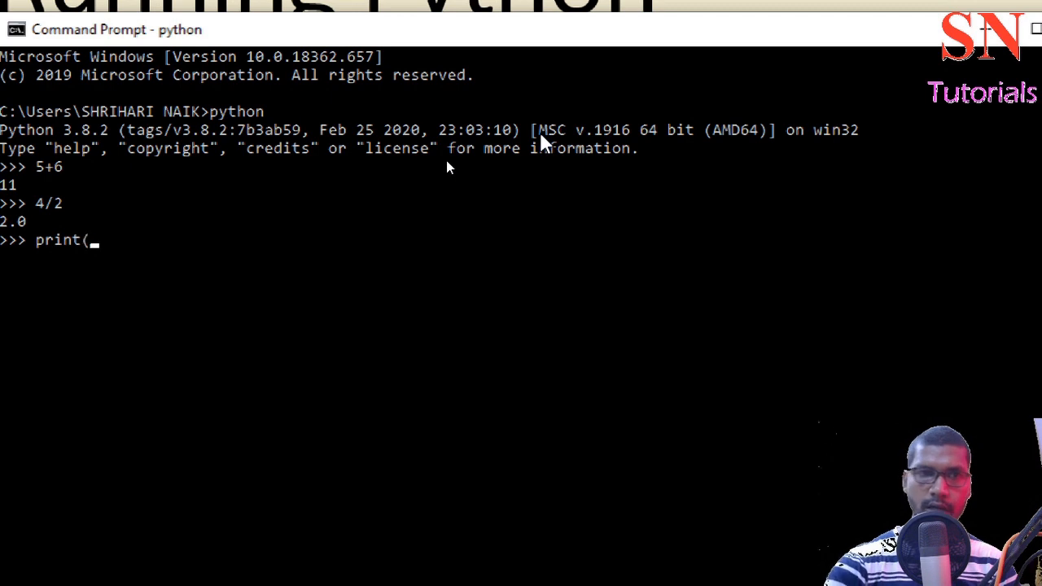
{"action": "type", "text": "\"\")"}
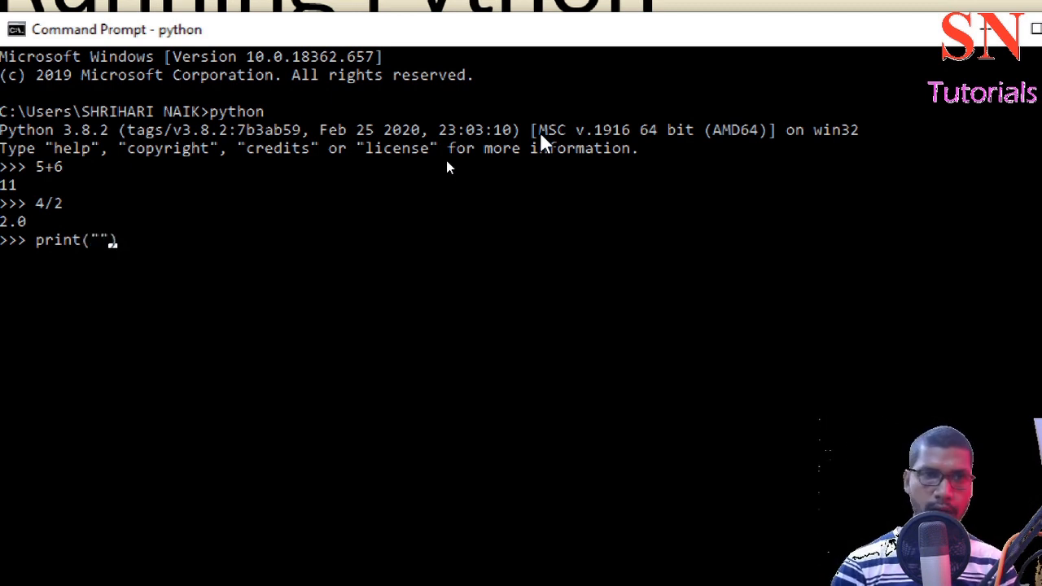
{"action": "type", "text": "h"}
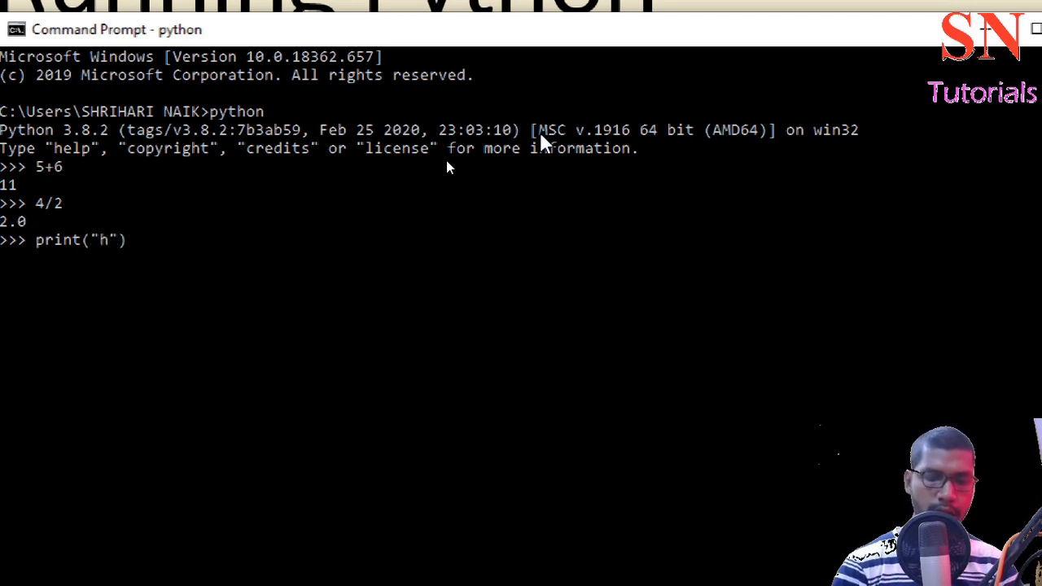
{"action": "type", "text": "ello"}
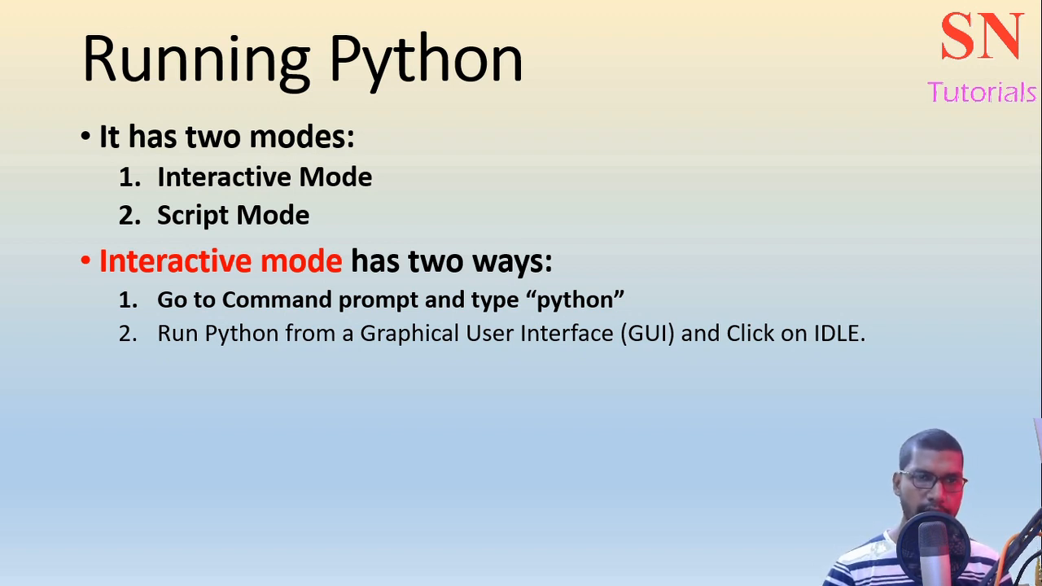
- Scroll the Start menu app list down to the Python 3.8 folder containing IDLE
{"action": "left_click", "coordinate": [18, 570]}
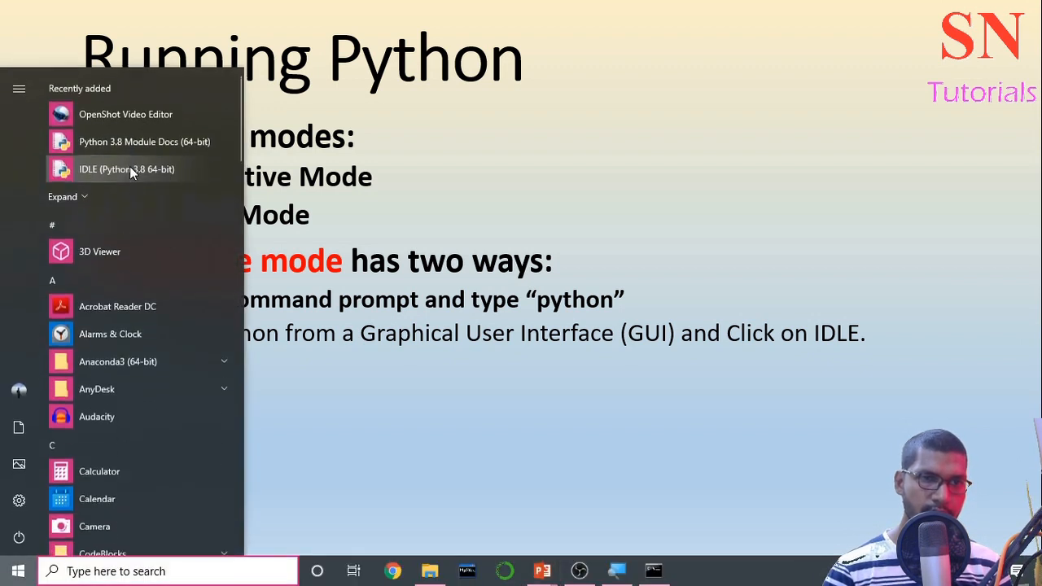
{"action": "mouse_move", "coordinate": [139, 168]}
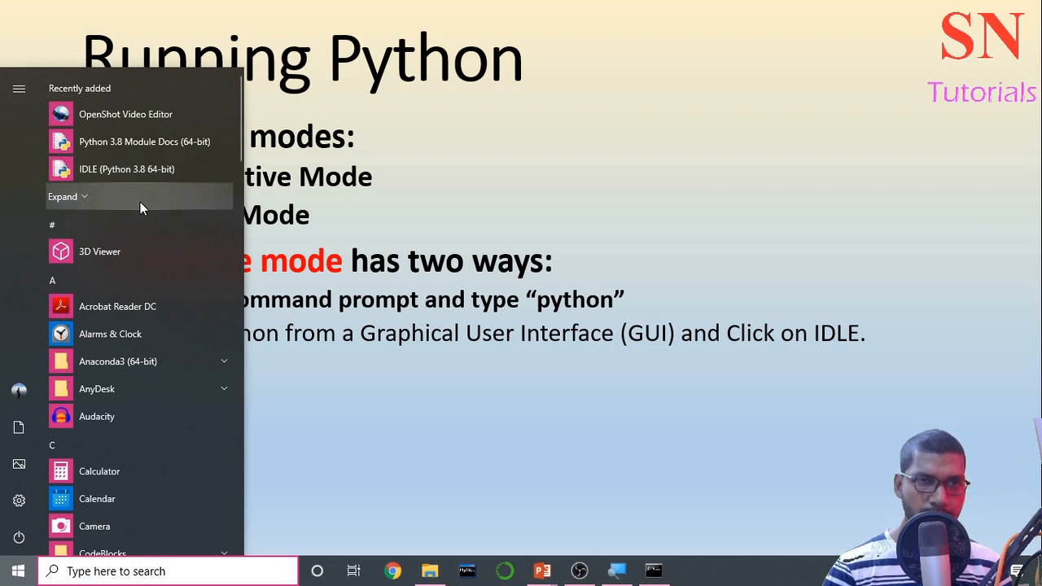
{"action": "scroll", "scroll_direction": "down", "scroll_amount": 3}
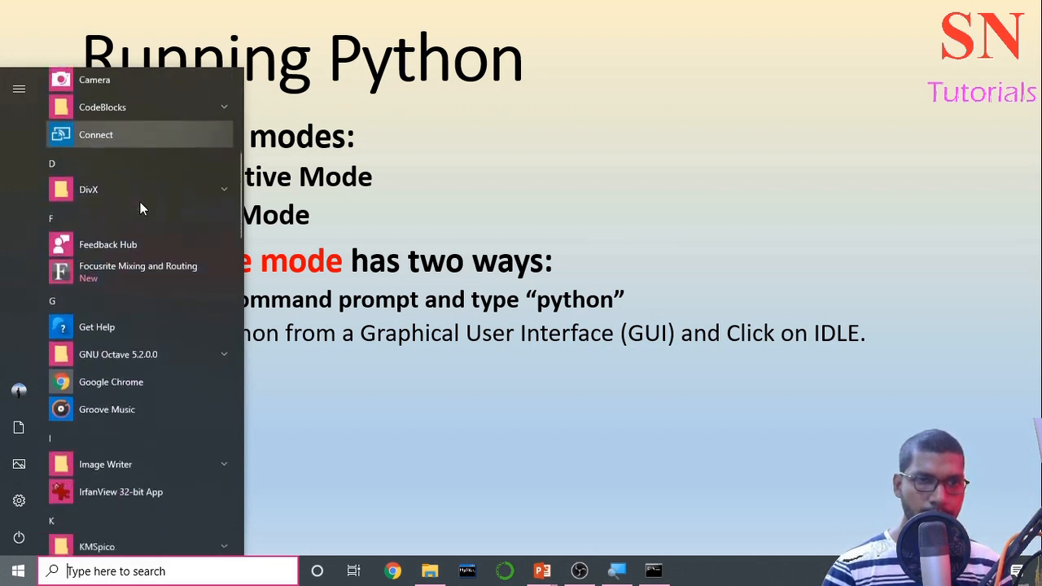
{"action": "scroll", "scroll_direction": "down", "scroll_amount": 3}
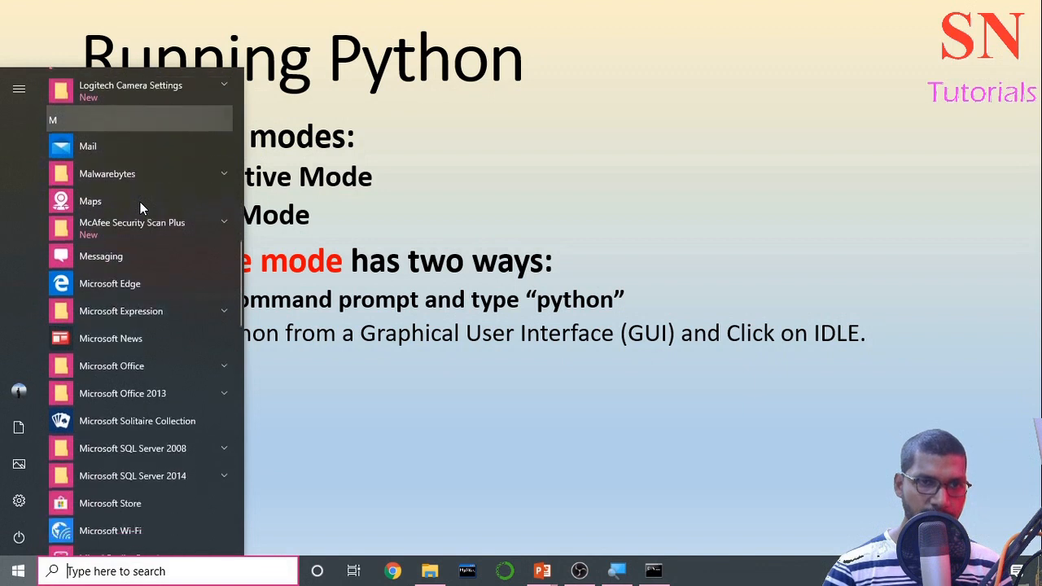
{"action": "scroll", "scroll_direction": "down", "scroll_amount": 3}
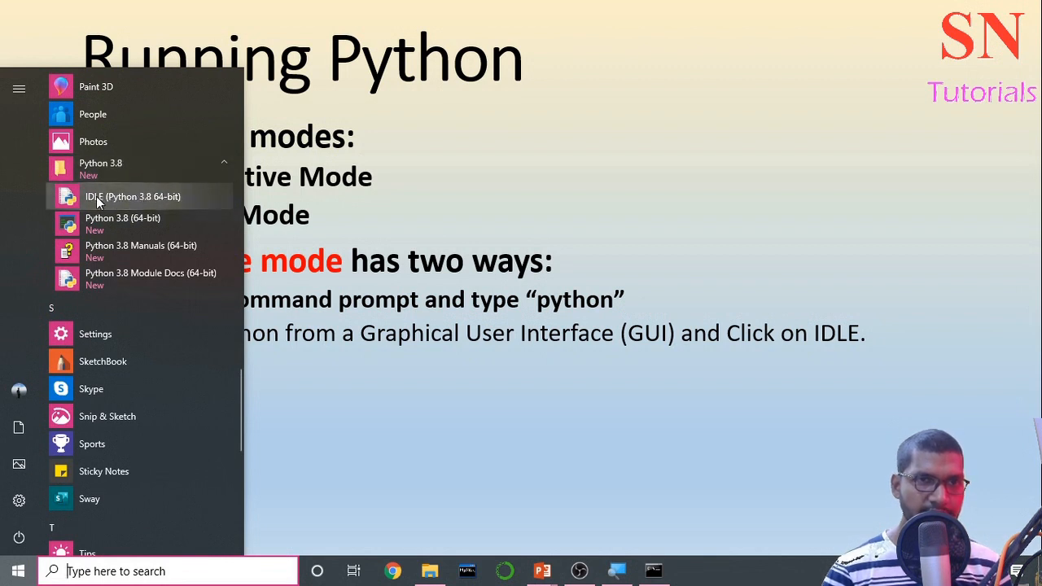
{"action": "mouse_move", "coordinate": [146, 204]}
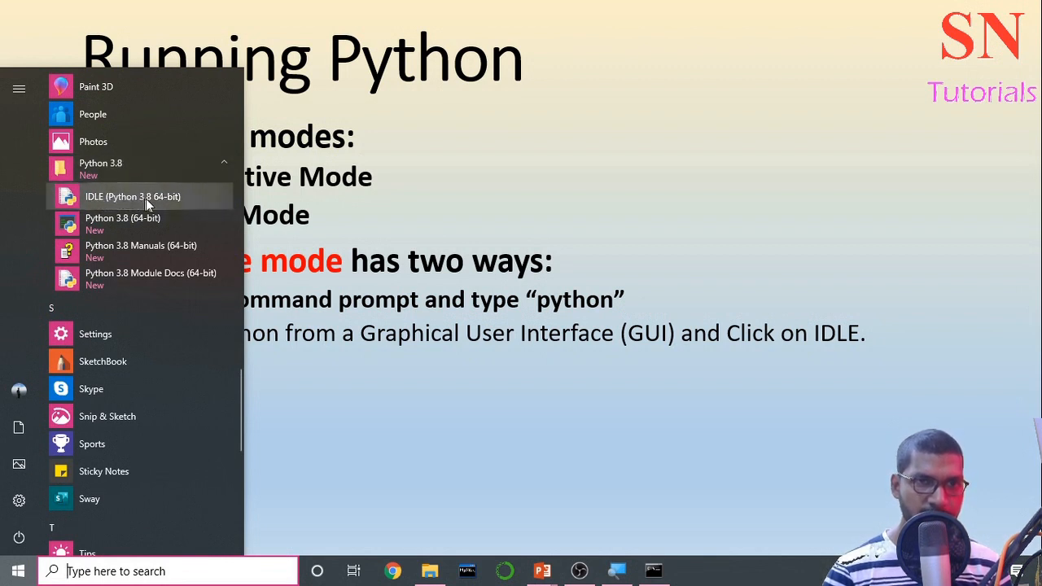
- Launch the IDLE shell and evaluate 5+6 and 4/2 in it
{"action": "left_click", "coordinate": [132, 196]}
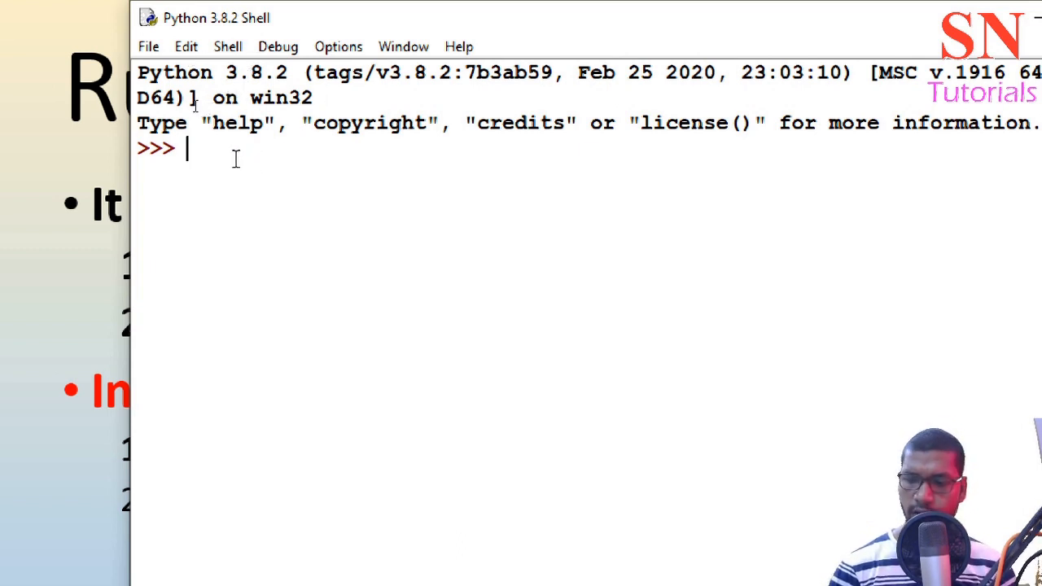
{"action": "type", "text": "5+6"}
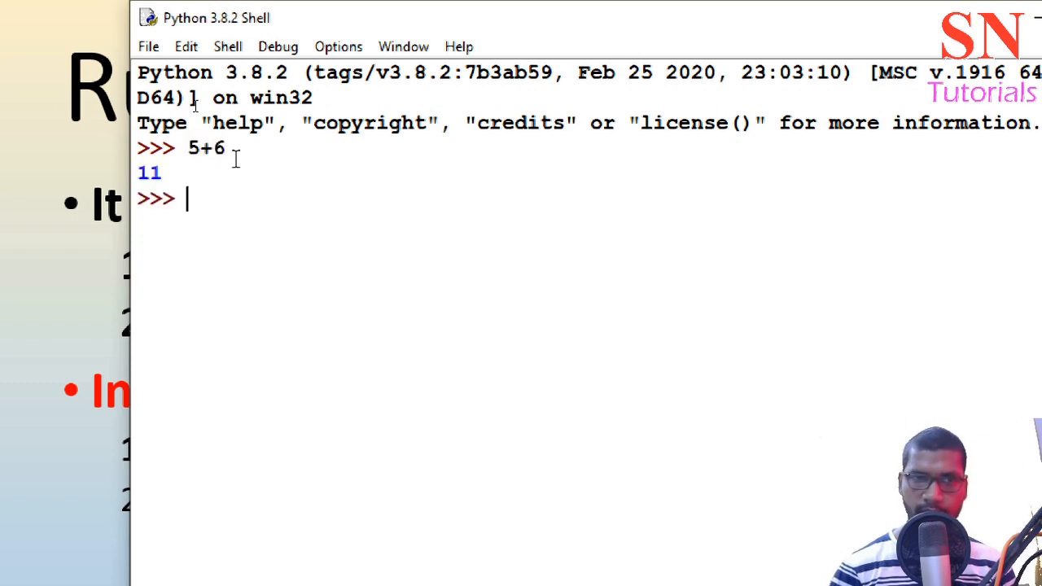
{"action": "type", "text": "4/2"}
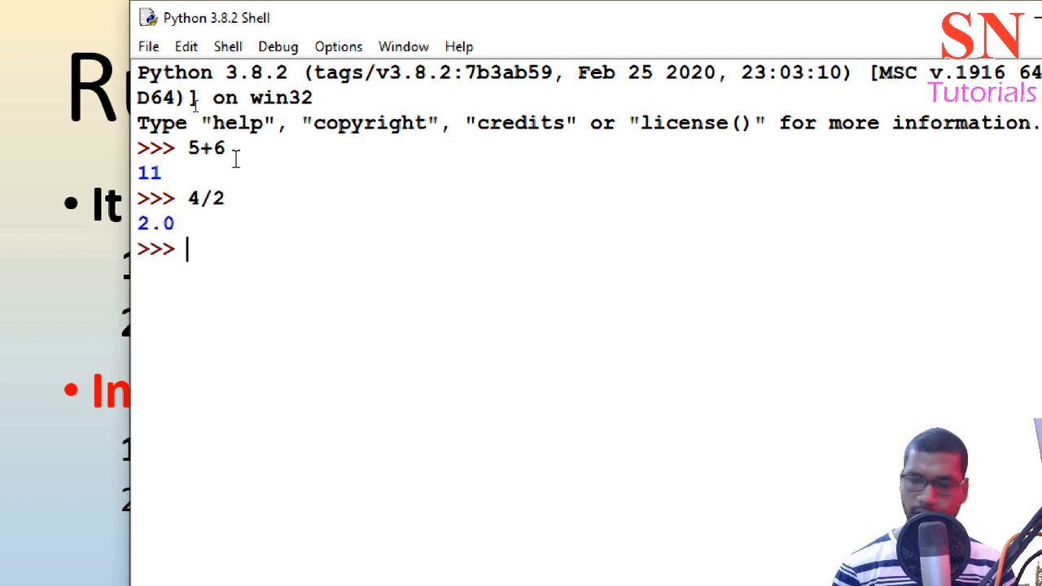
- Run print("hello") in the IDLE shell to print hello
{"action": "type", "text": "pri"}
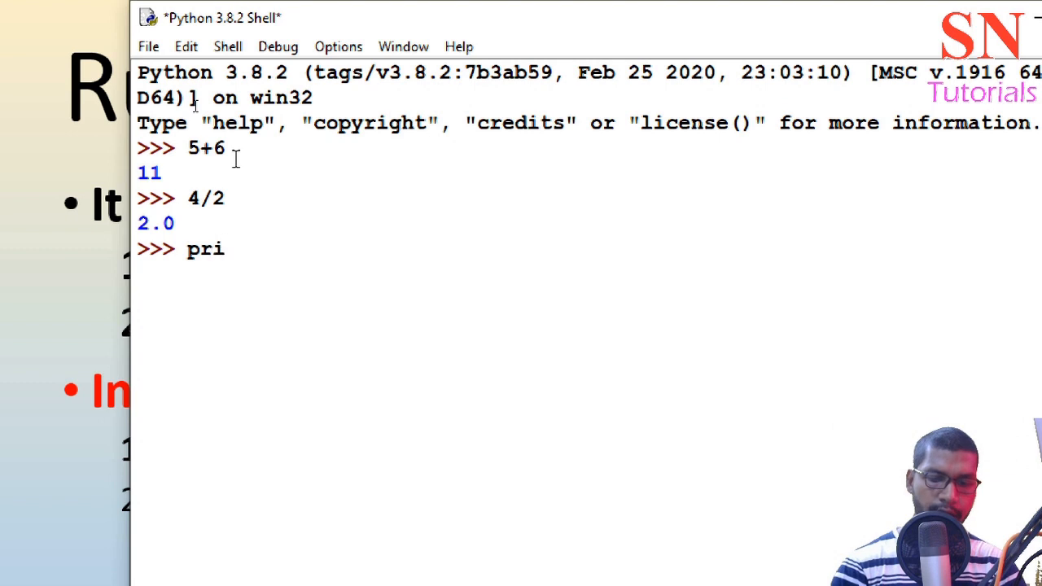
{"action": "type", "text": "nt("}
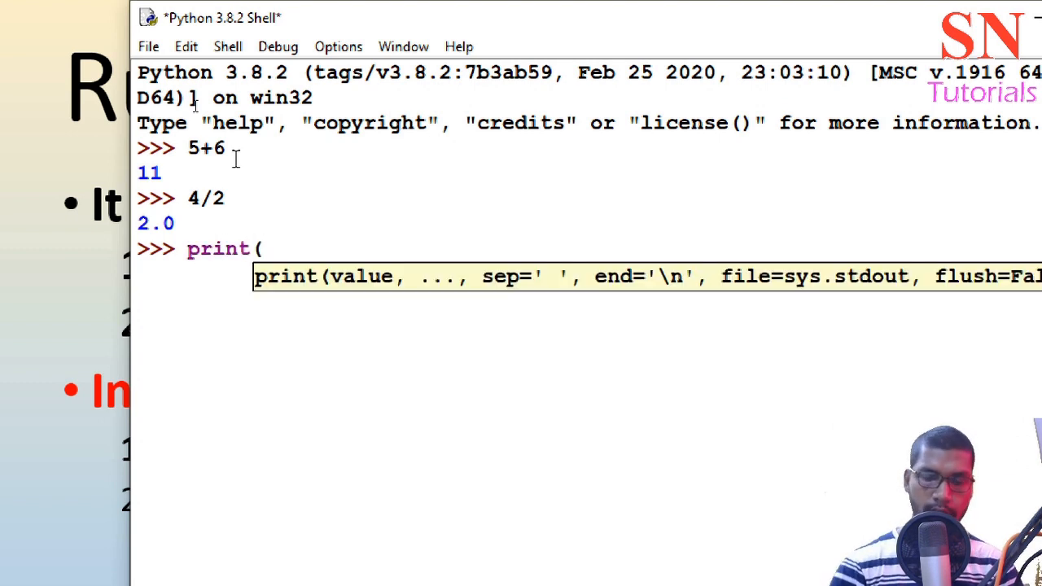
{"action": "type", "text": ")"}
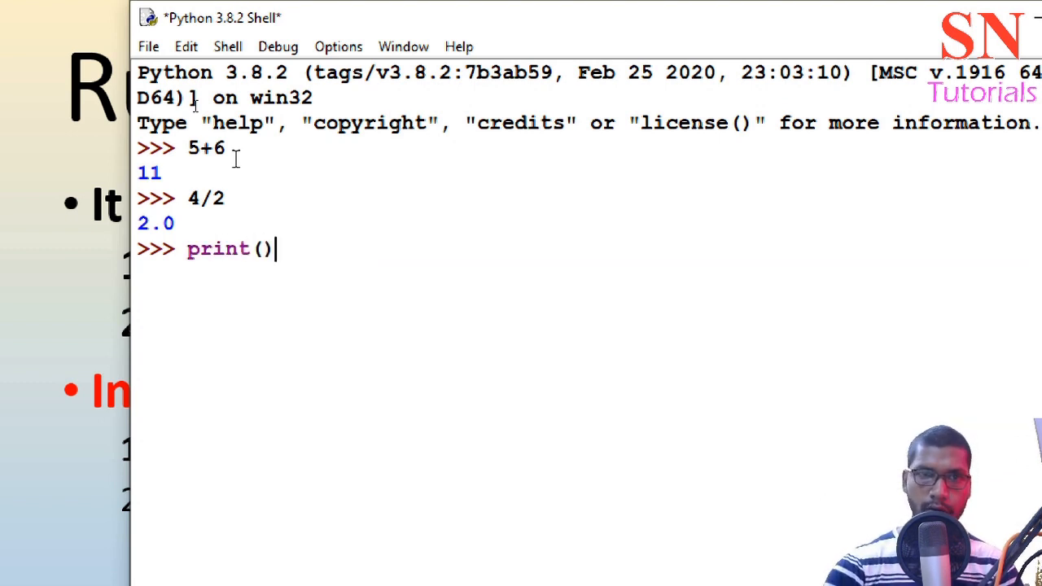
{"action": "type", "text": "\""}
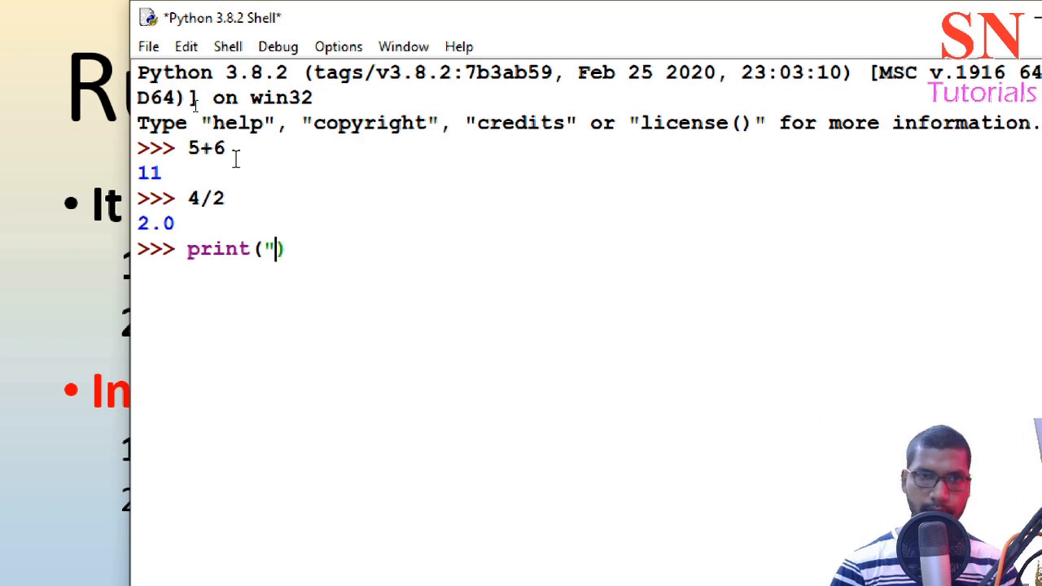
{"action": "type", "text": "hello"}
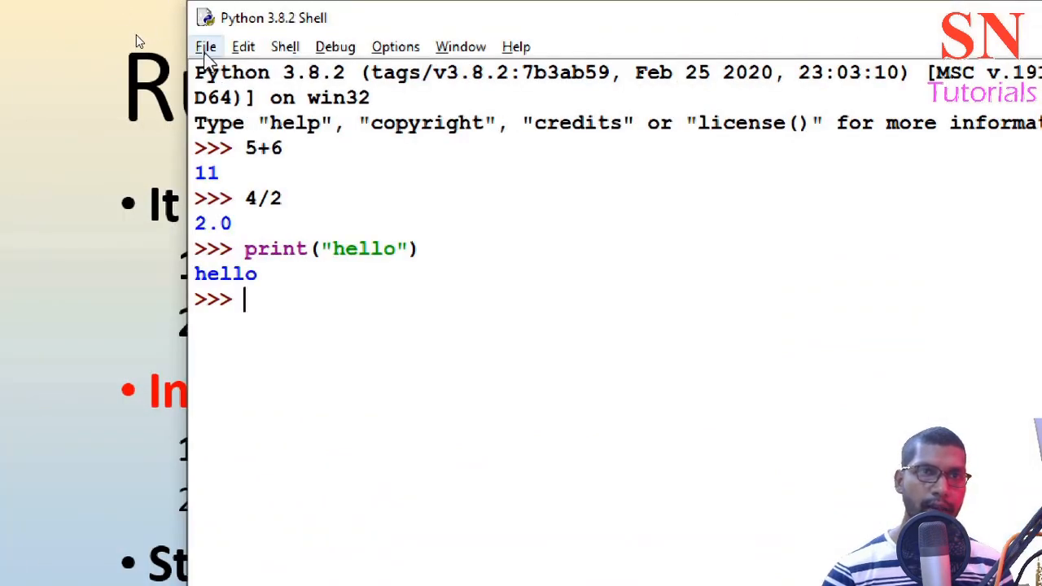
- Create a new IDLE editor file containing print("hello world!")
{"action": "left_click", "coordinate": [205, 46]}
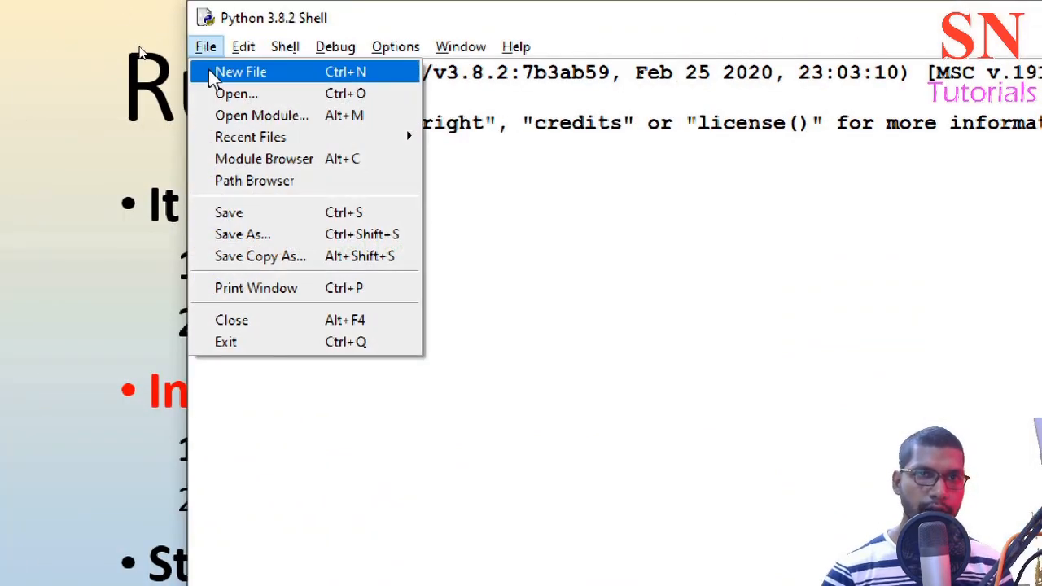
{"action": "left_click", "coordinate": [241, 71]}
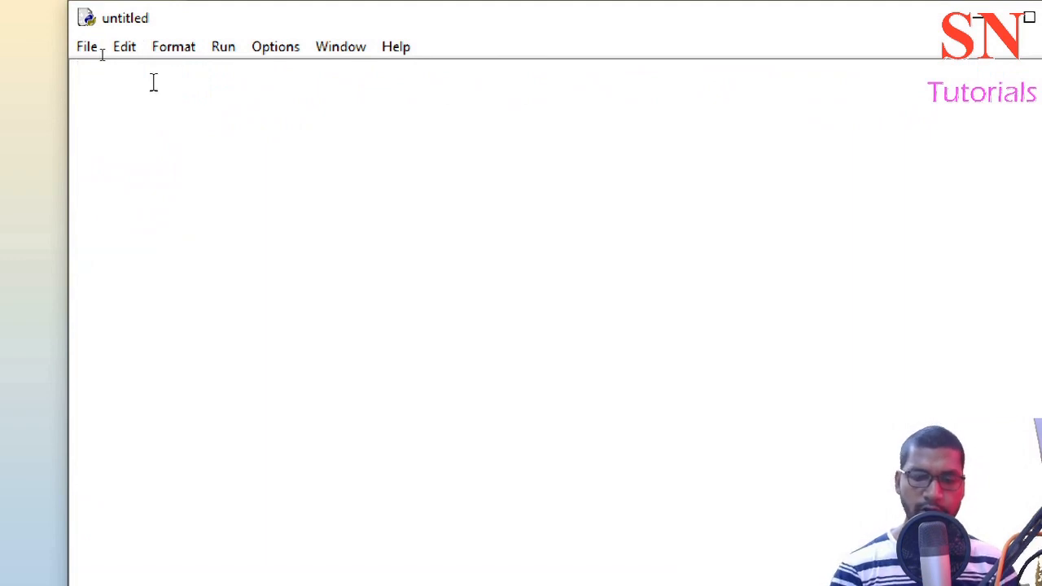
{"action": "type", "text": "p"}
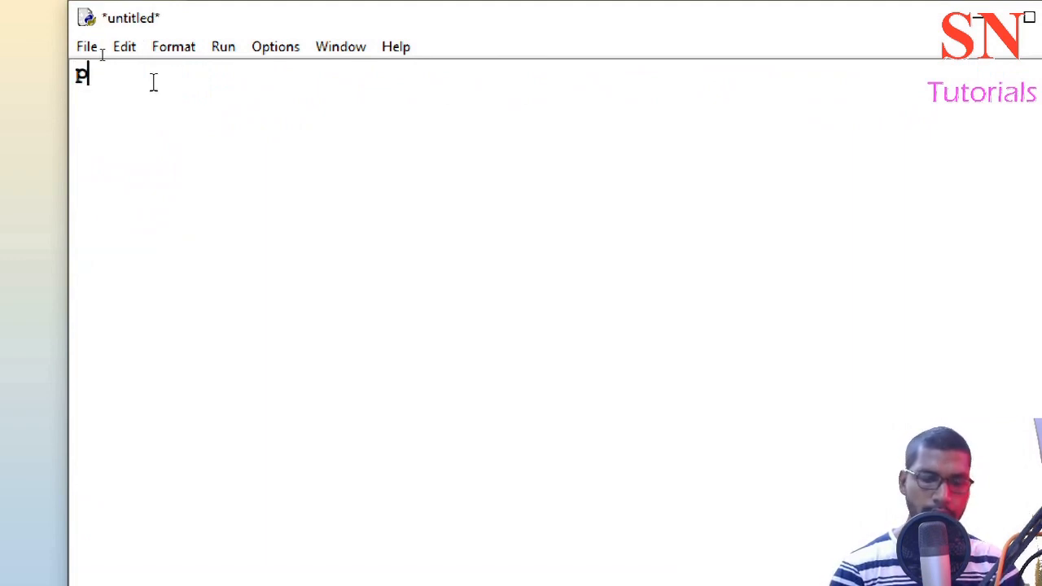
{"action": "type", "text": "rint"}
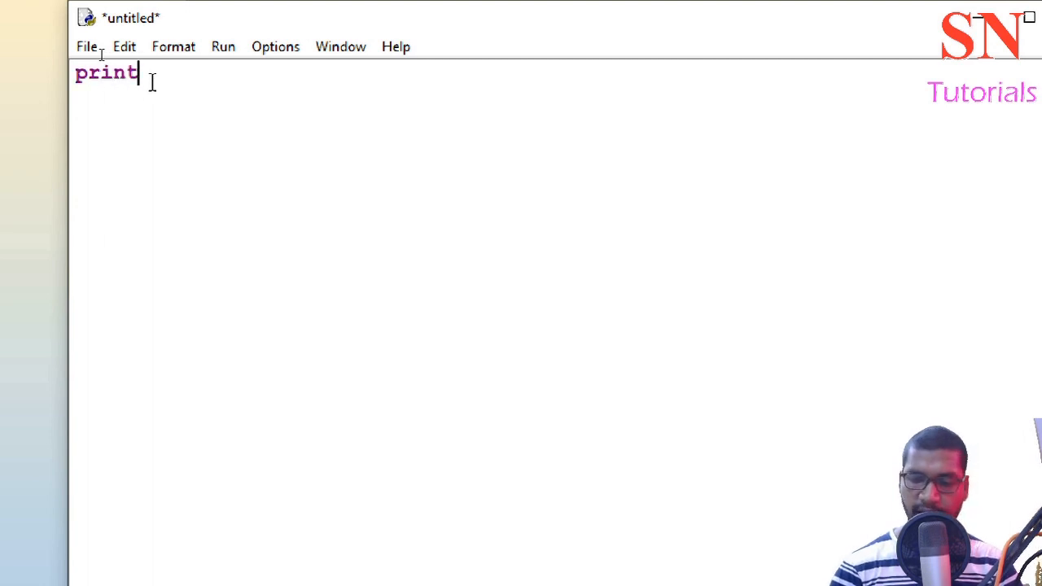
{"action": "type", "text": "("}
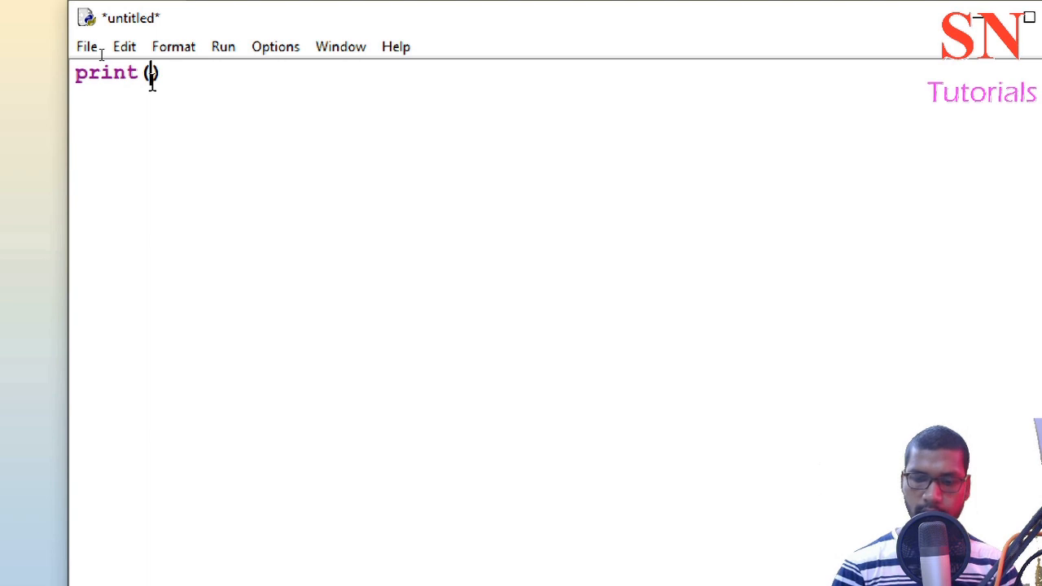
{"action": "type", "text": "\"he\""}
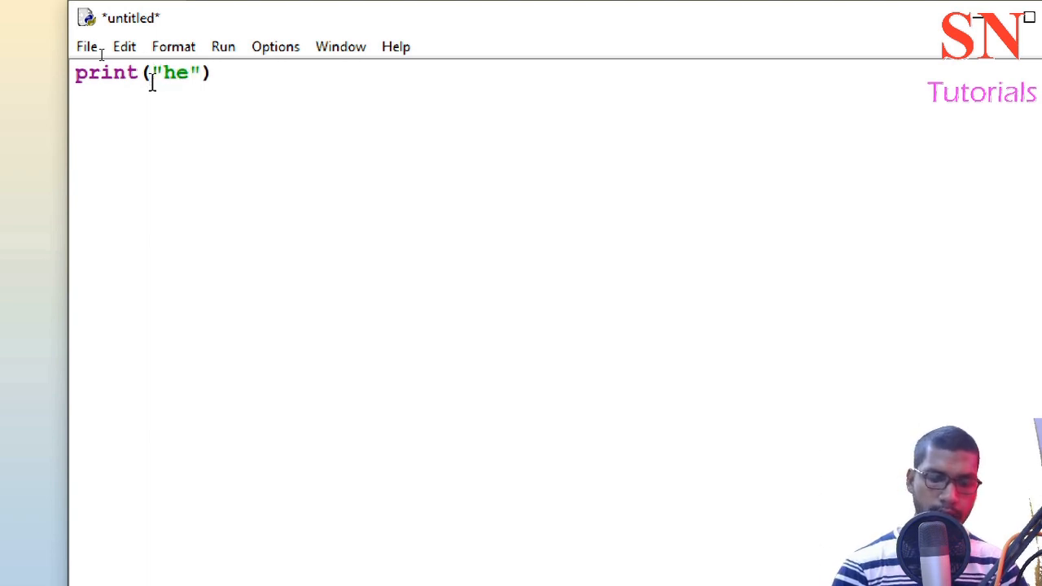
{"action": "type", "text": "llo"}
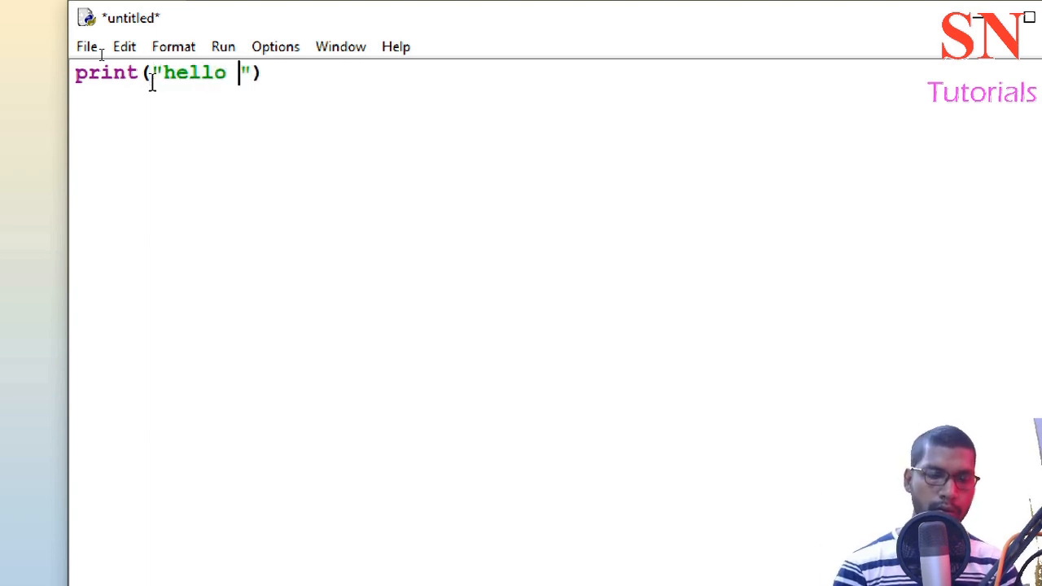
{"action": "type", "text": "worl"}
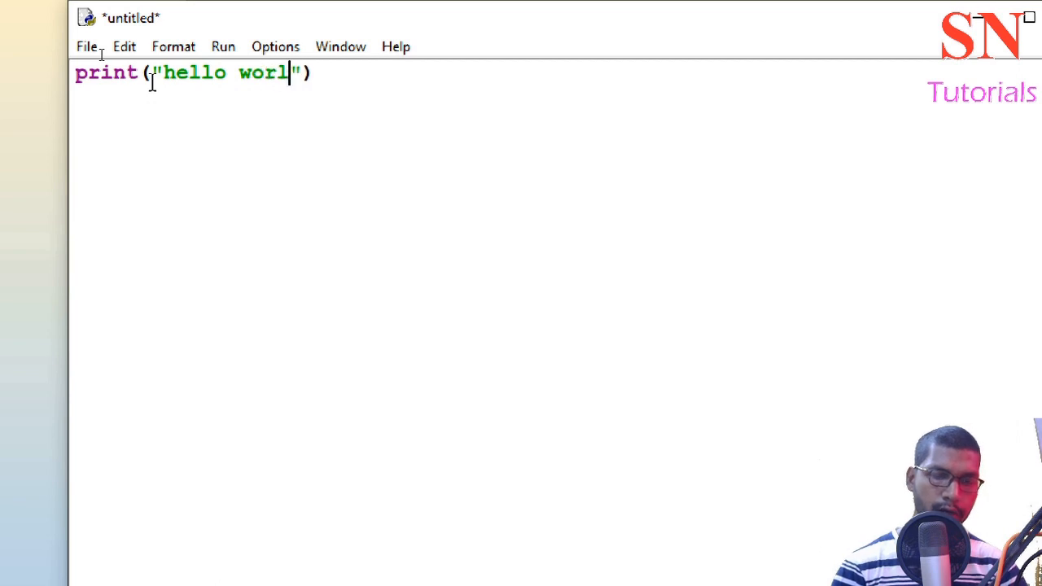
{"action": "type", "text": "d!"}
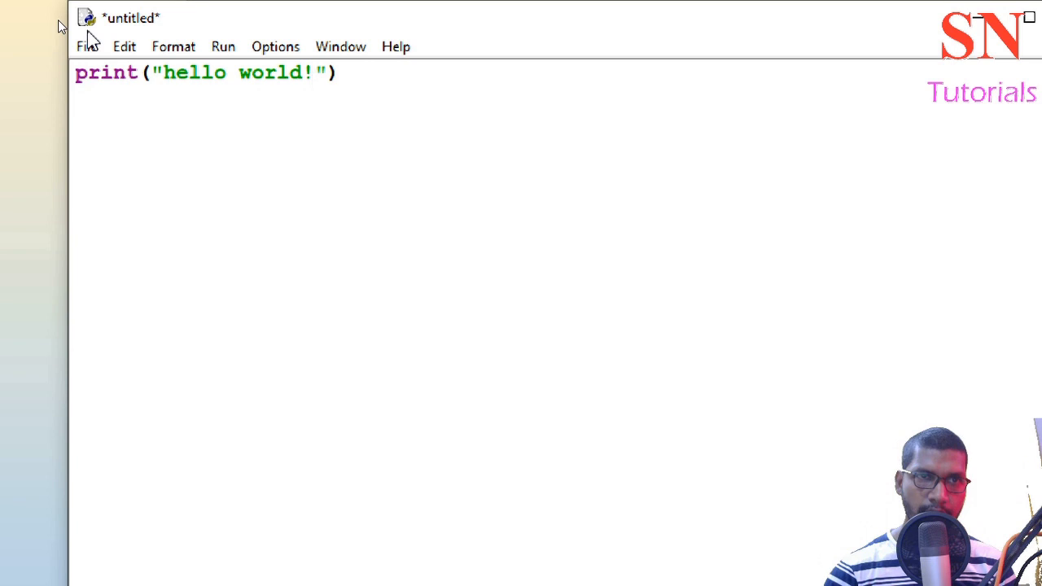
- Save the script as program1.py in the Python38 folder, replacing the existing file
{"action": "left_click", "coordinate": [86, 46]}
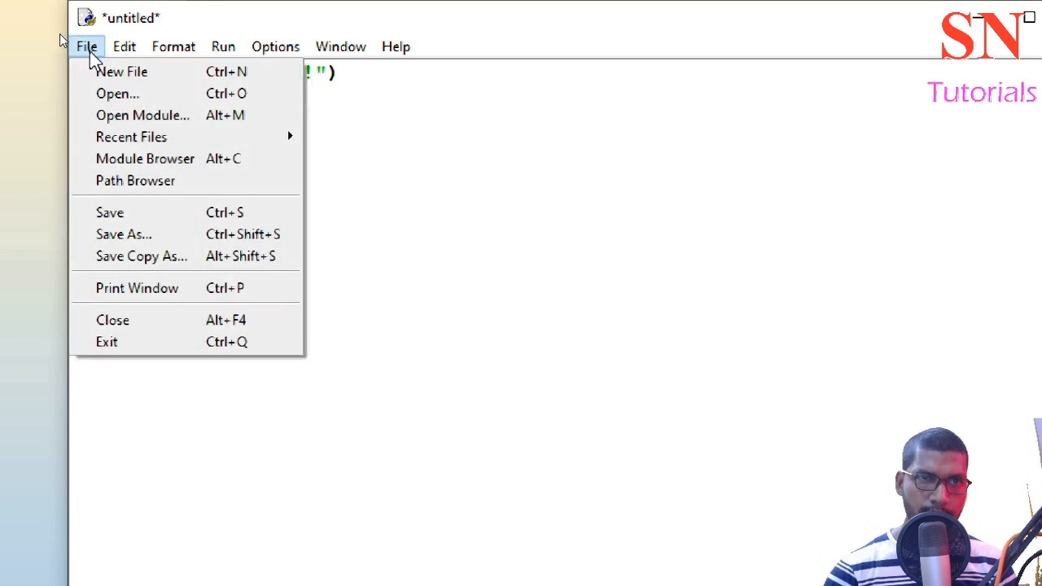
{"action": "mouse_move", "coordinate": [138, 212]}
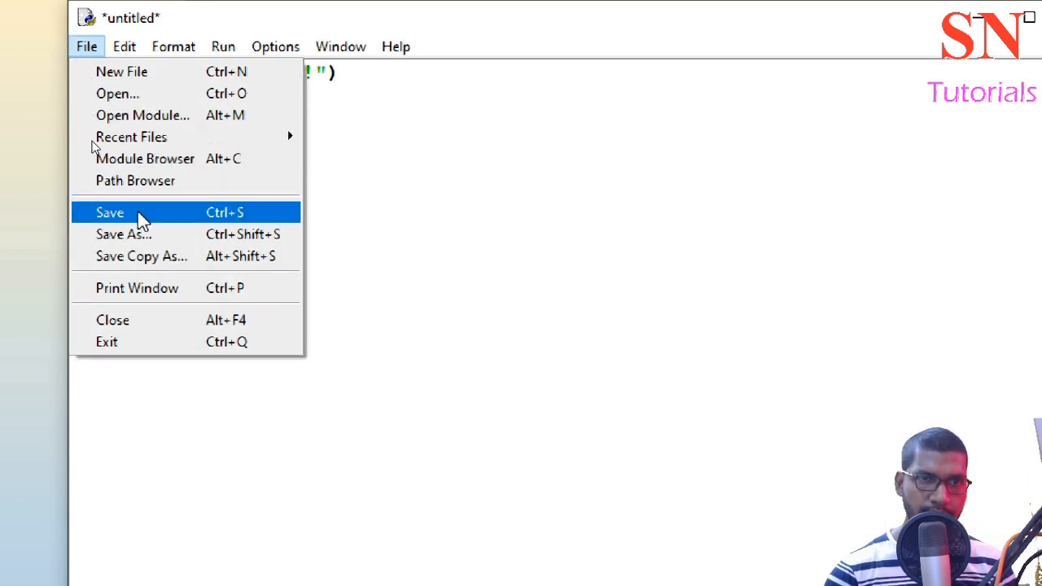
{"action": "left_click", "coordinate": [109, 211]}
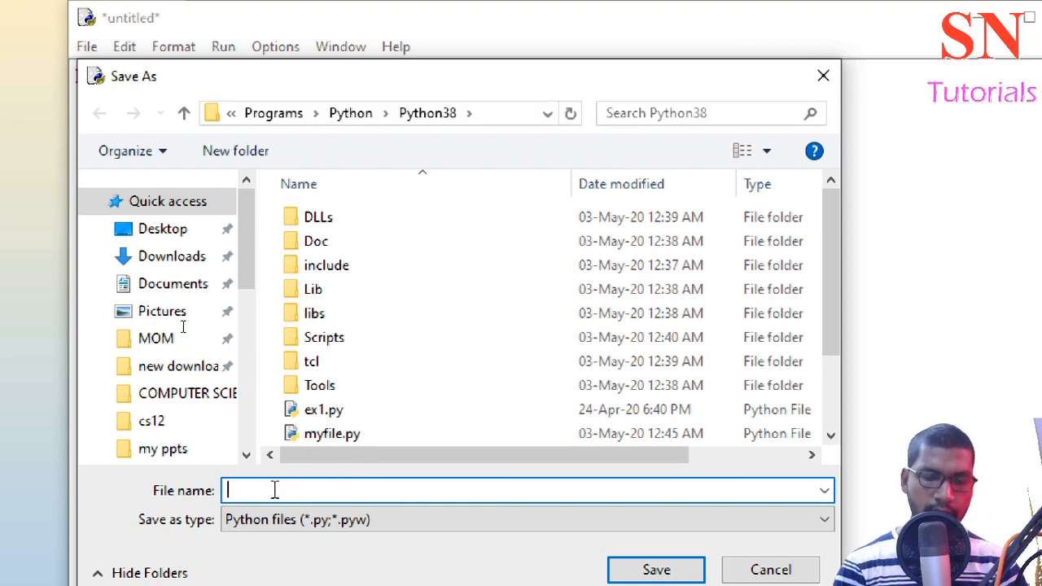
{"action": "type", "text": "progr"}
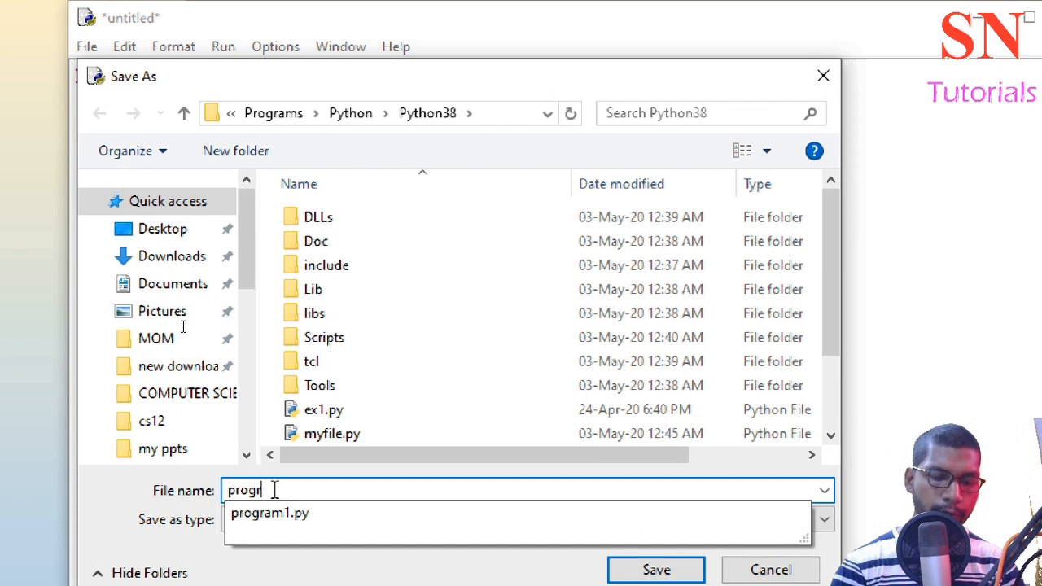
{"action": "type", "text": "am1.py"}
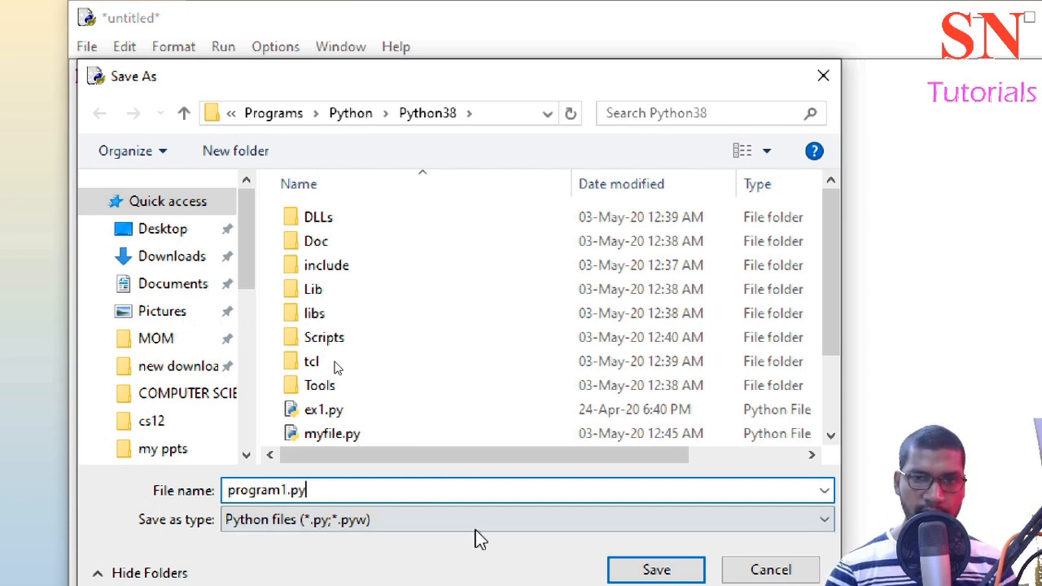
{"action": "left_click", "coordinate": [657, 570]}
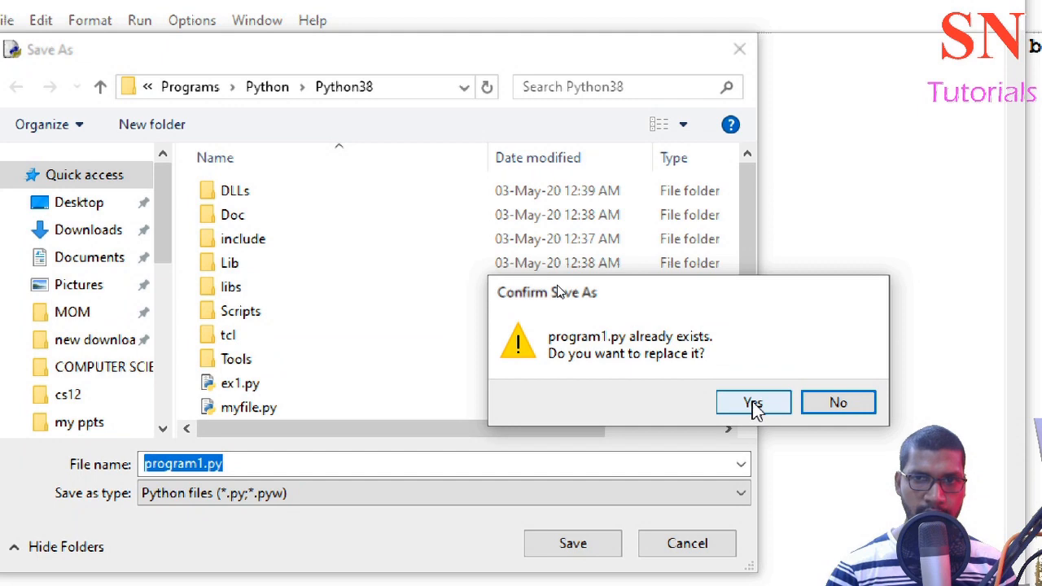
{"action": "left_click", "coordinate": [753, 402]}
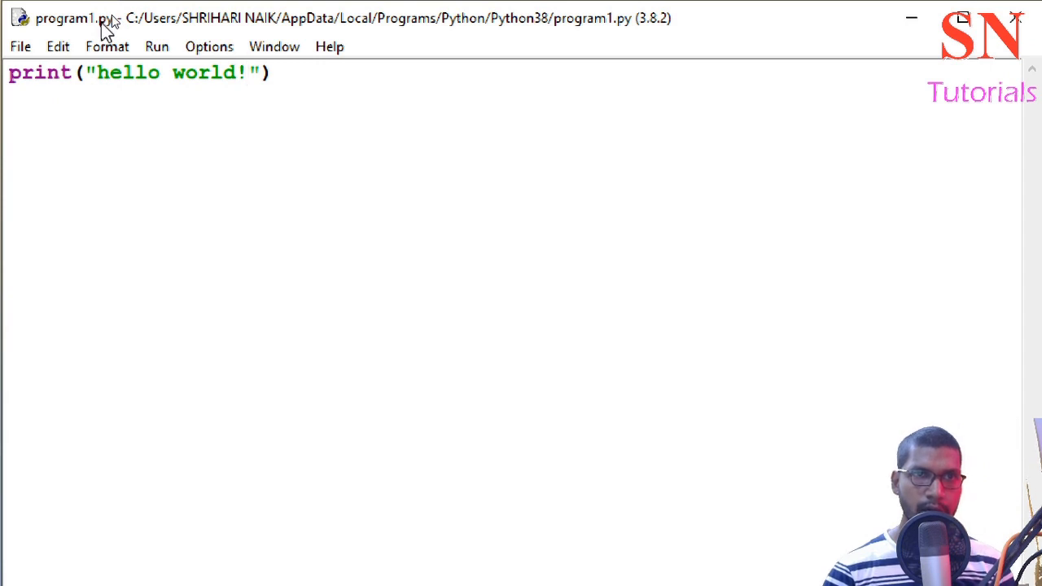
{"action": "mouse_move", "coordinate": [95, 36]}
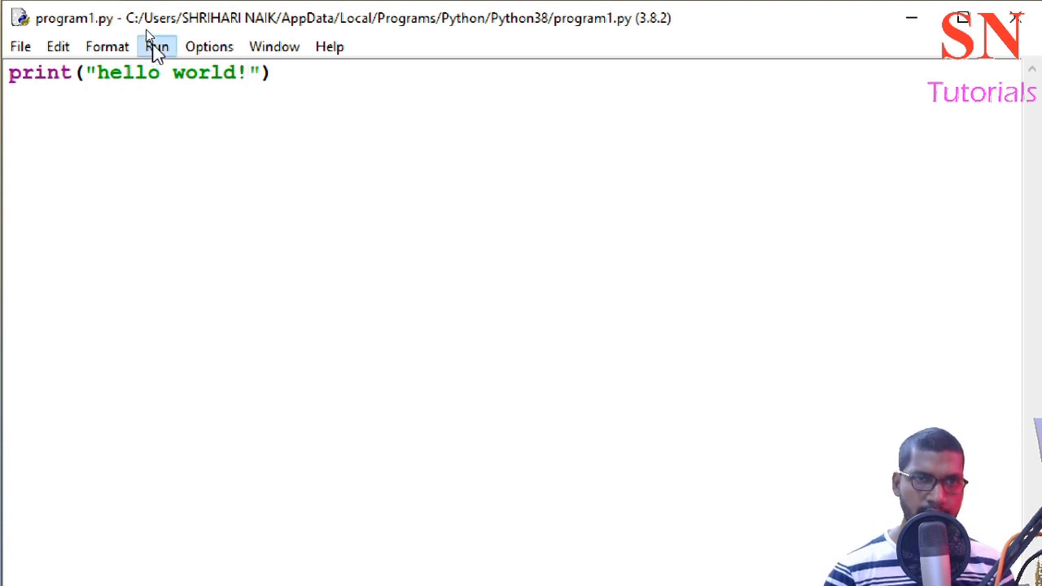
- Run program1.py via Run Module so the restarted shell prints 'hello world!'
{"action": "left_click", "coordinate": [156, 46]}
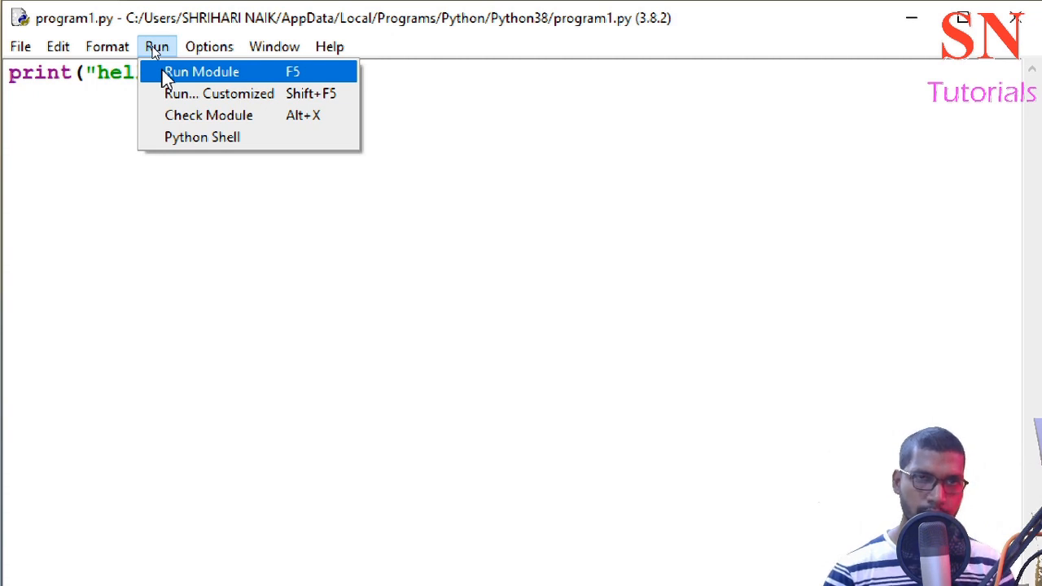
{"action": "left_click", "coordinate": [202, 71]}
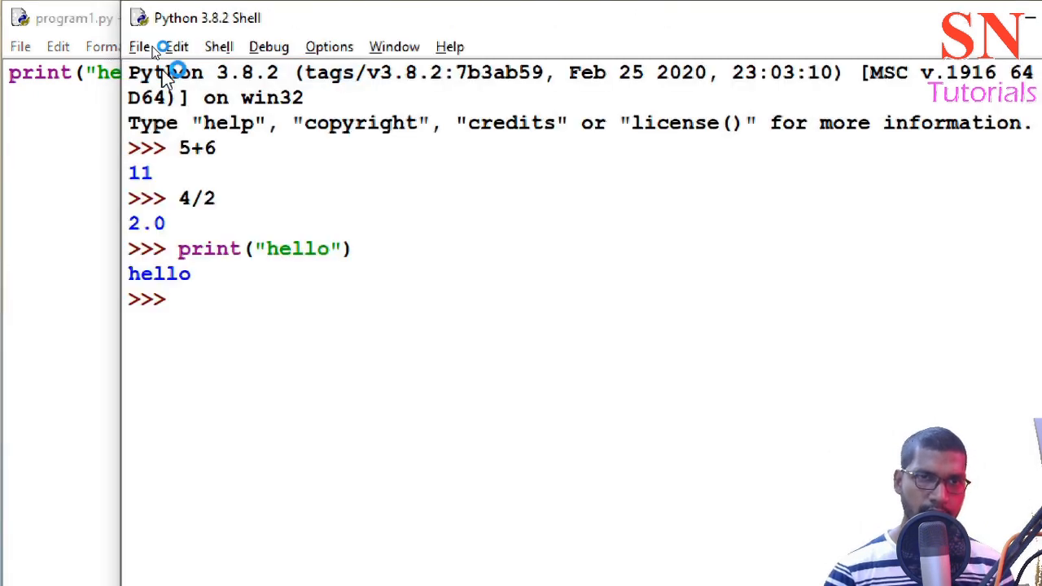
{"action": "key", "text": "F5"}
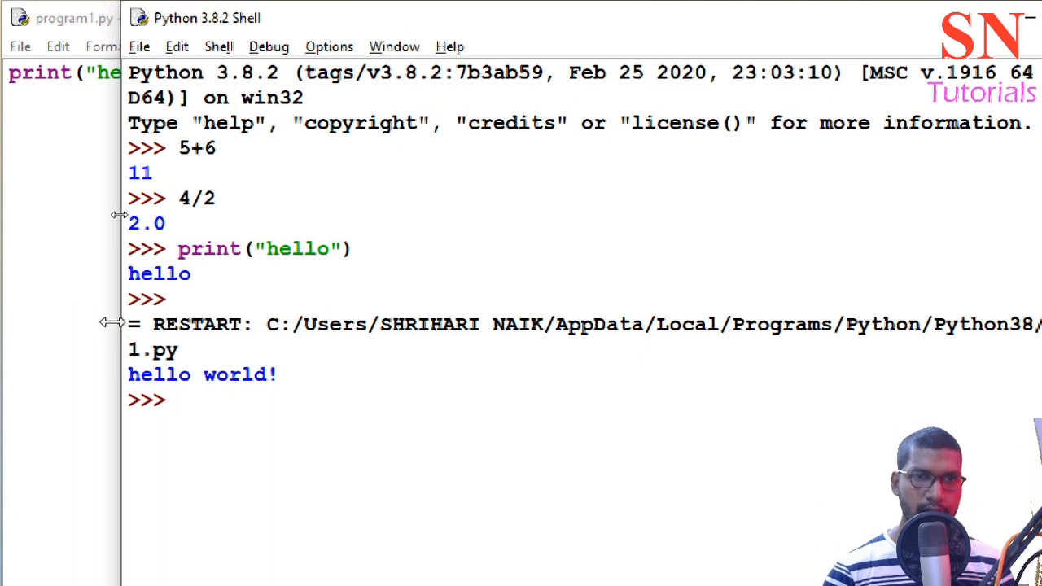